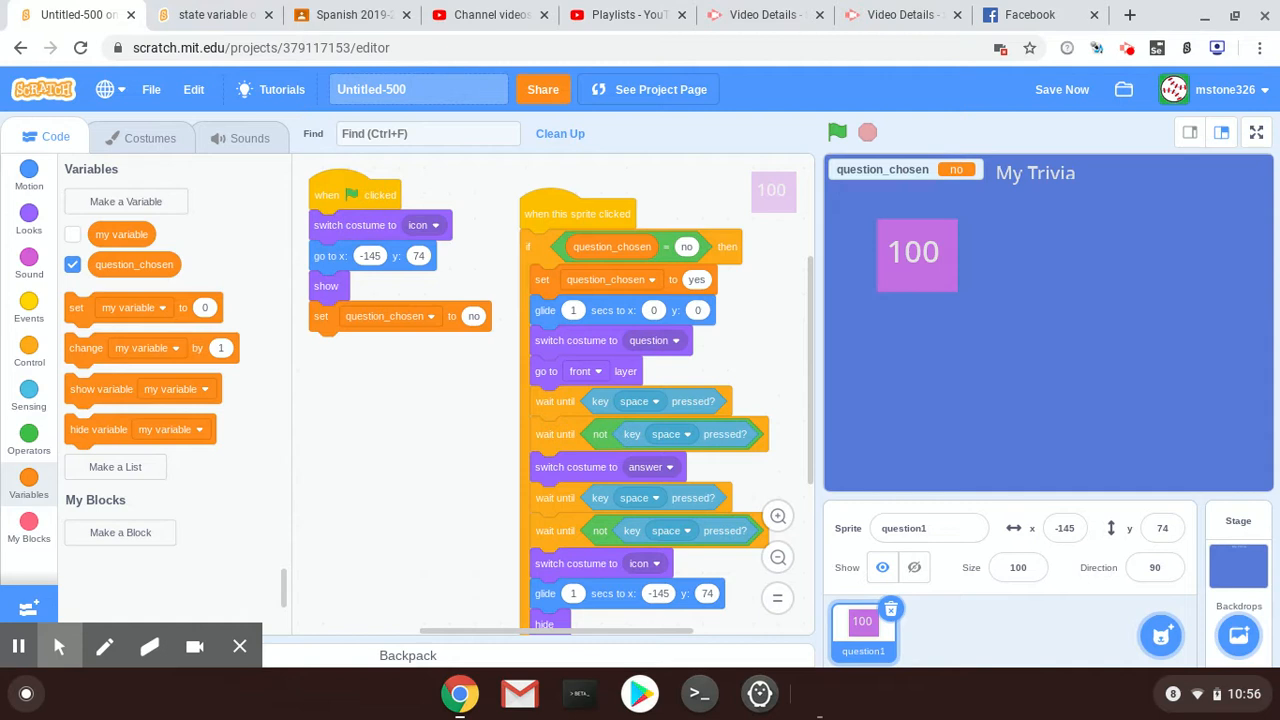
{"action": "mouse_move", "coordinate": [461, 394]}
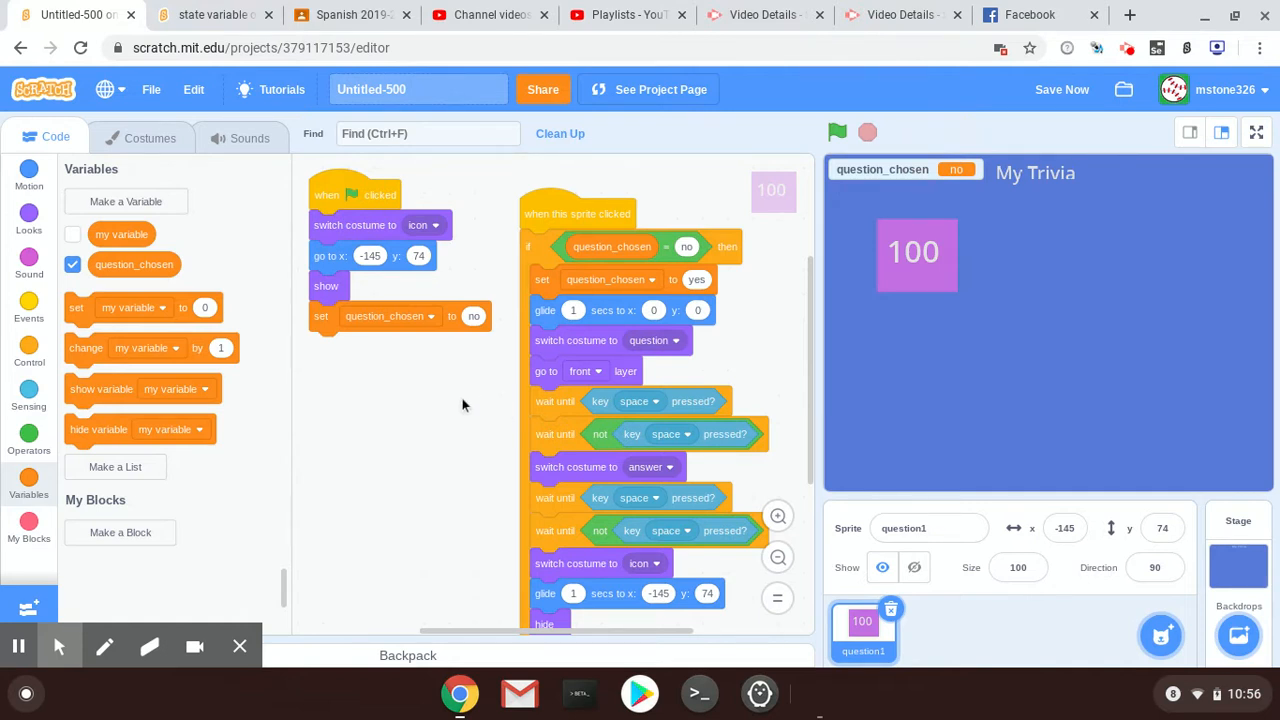
{"action": "mouse_move", "coordinate": [444, 388]}
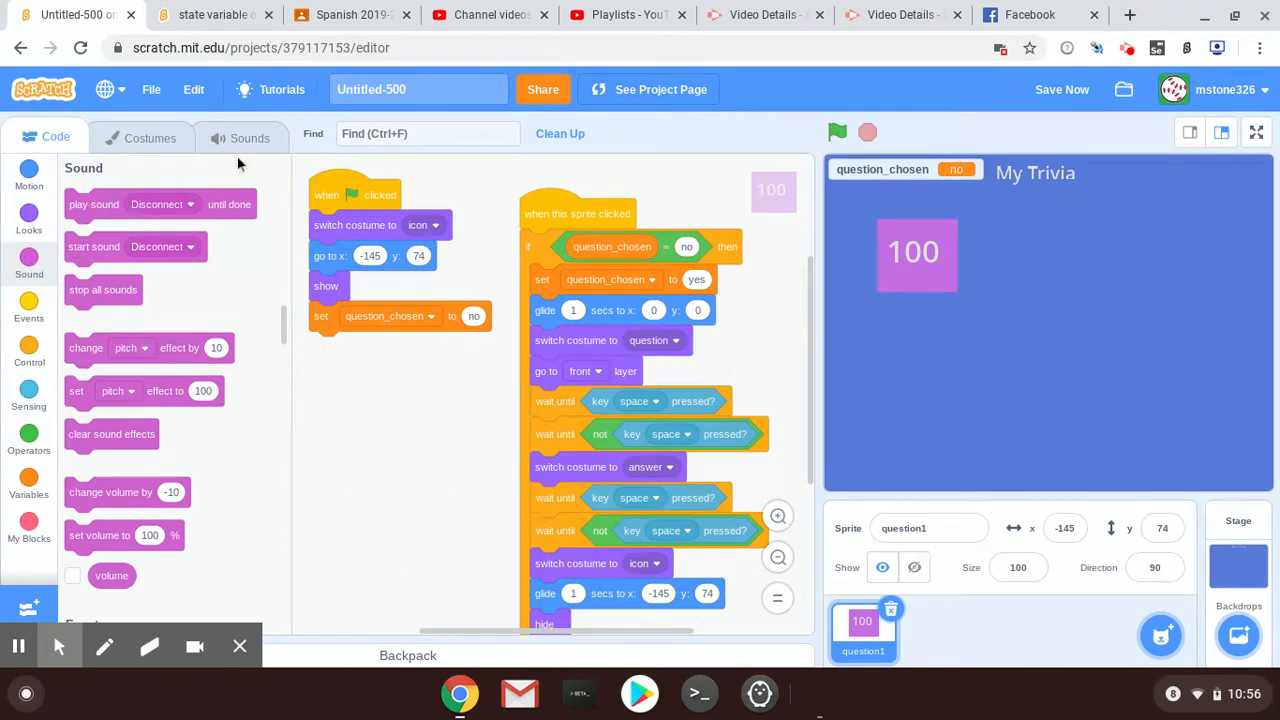
{"action": "mouse_move", "coordinate": [218, 163]}
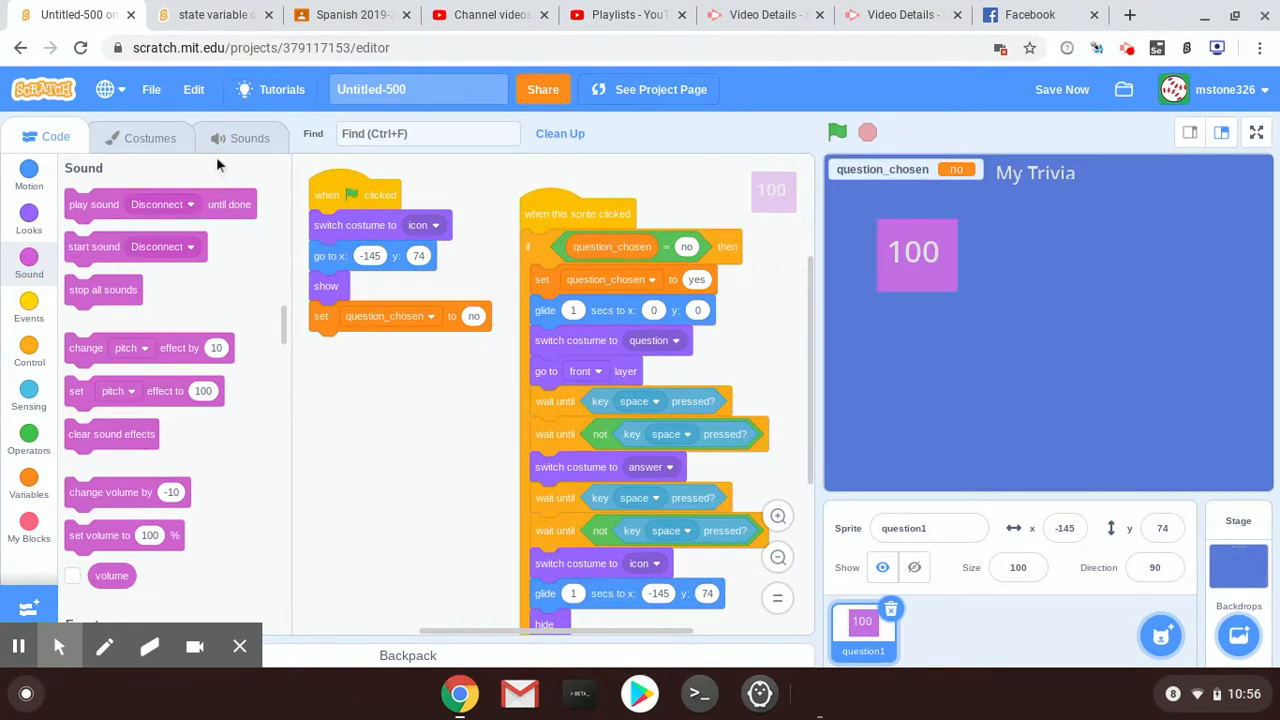
Step: Review question1's sounds pop, Connect and Disconnect in the sound list
{"action": "left_click", "coordinate": [239, 137]}
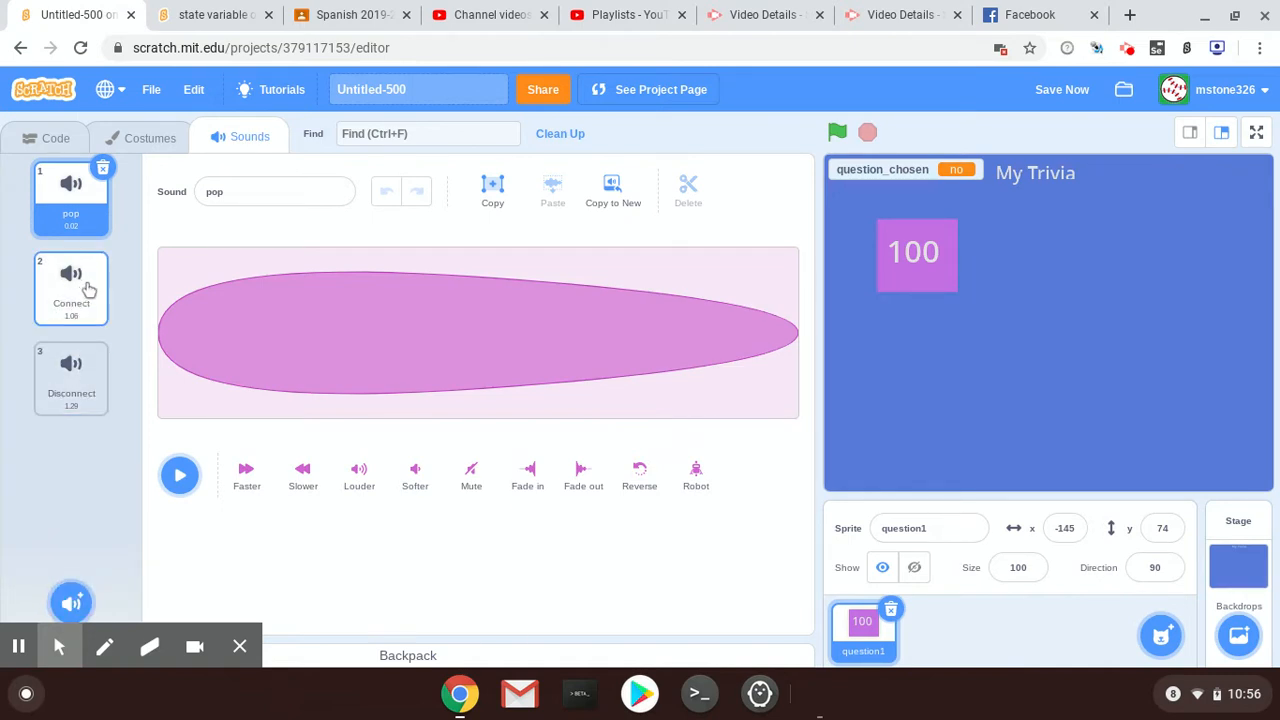
{"action": "left_click", "coordinate": [71, 378]}
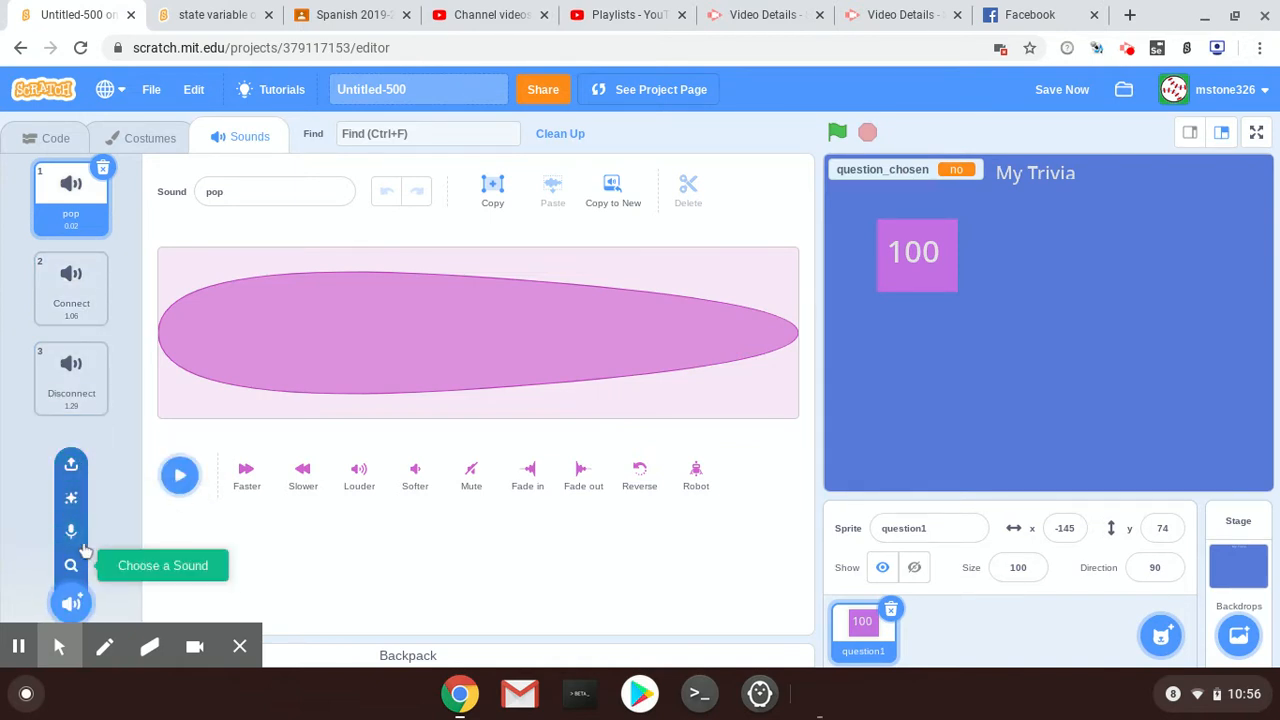
{"action": "mouse_move", "coordinate": [71, 531]}
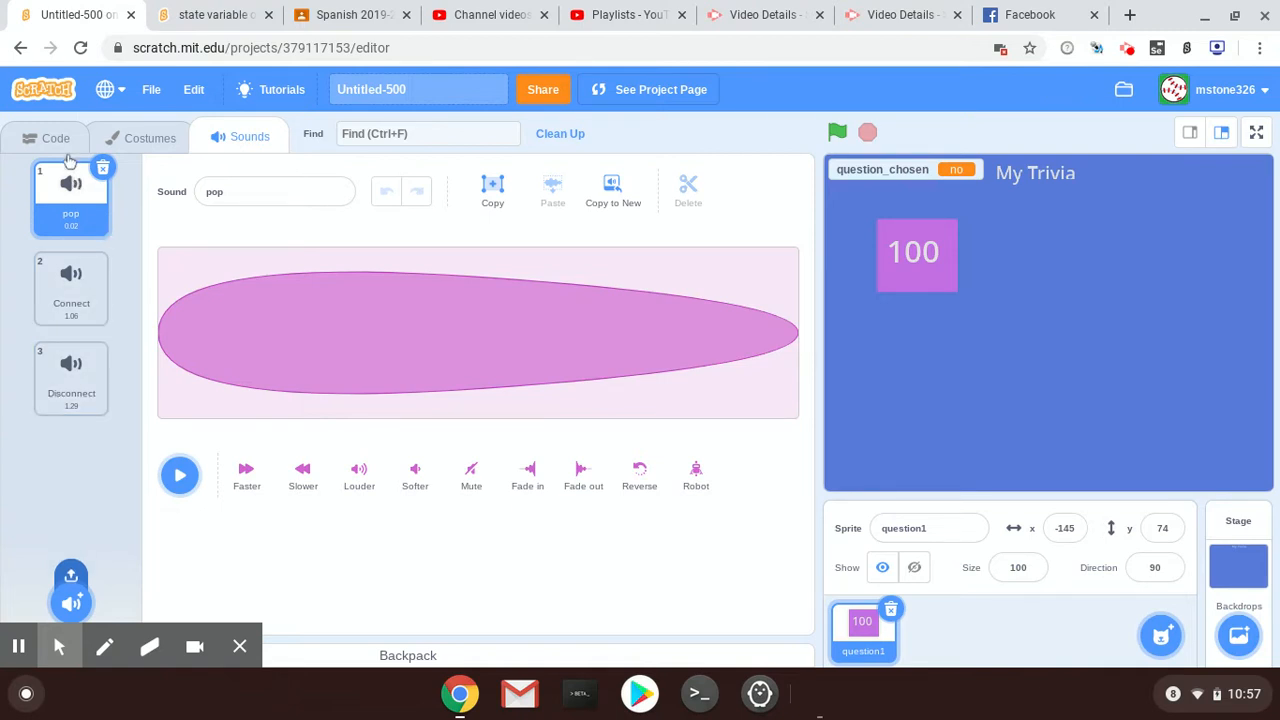
{"action": "left_click", "coordinate": [71, 289]}
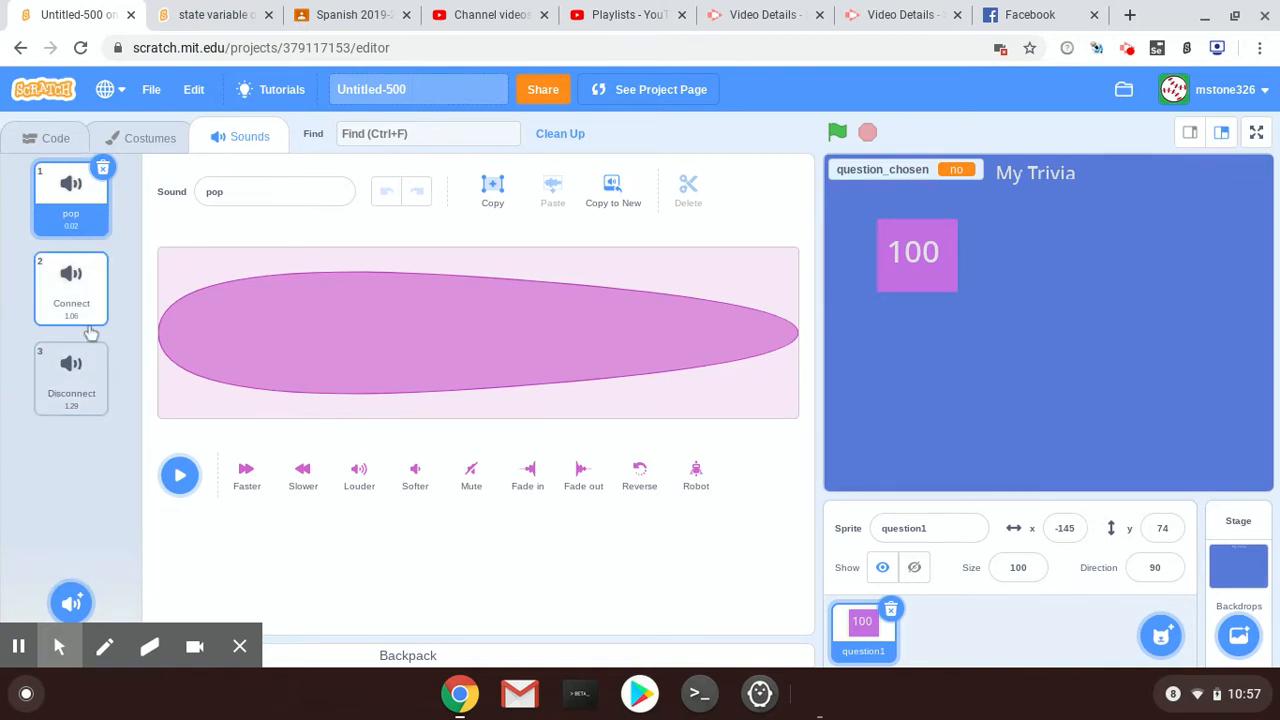
Step: Return to question1's scripts with the Sound blocks showing
{"action": "left_click", "coordinate": [55, 137]}
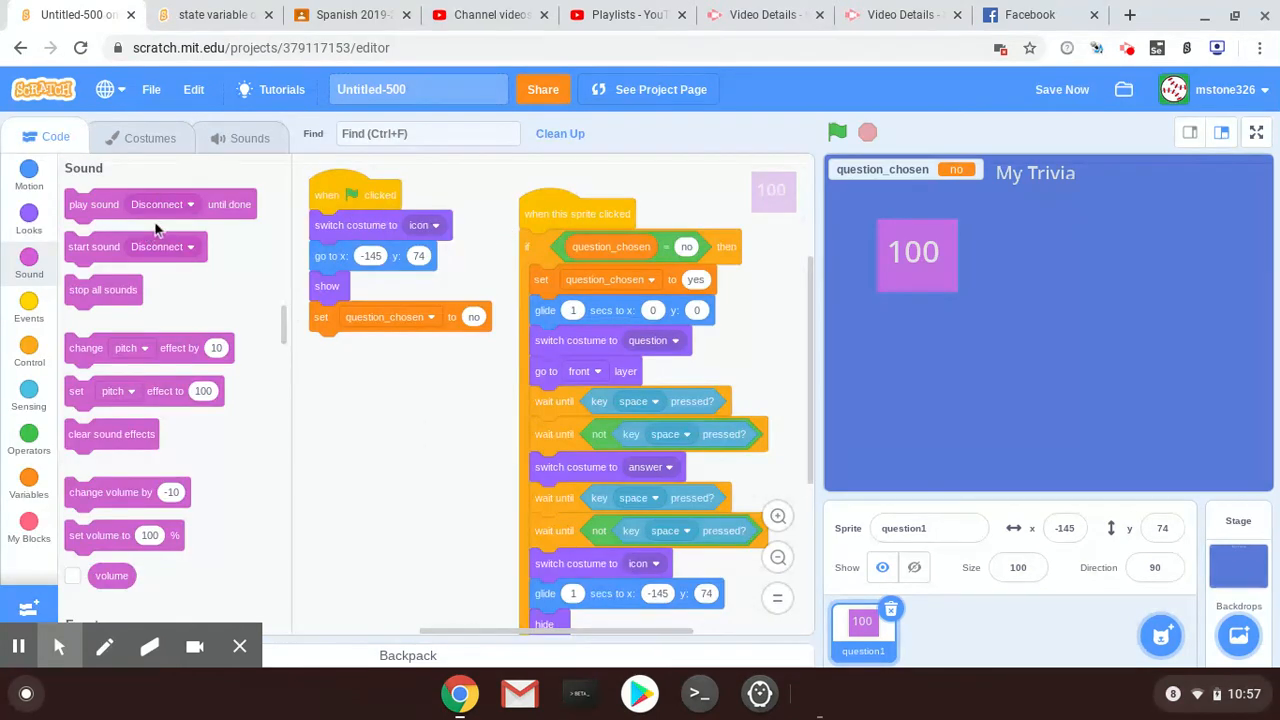
{"action": "mouse_move", "coordinate": [938, 267]}
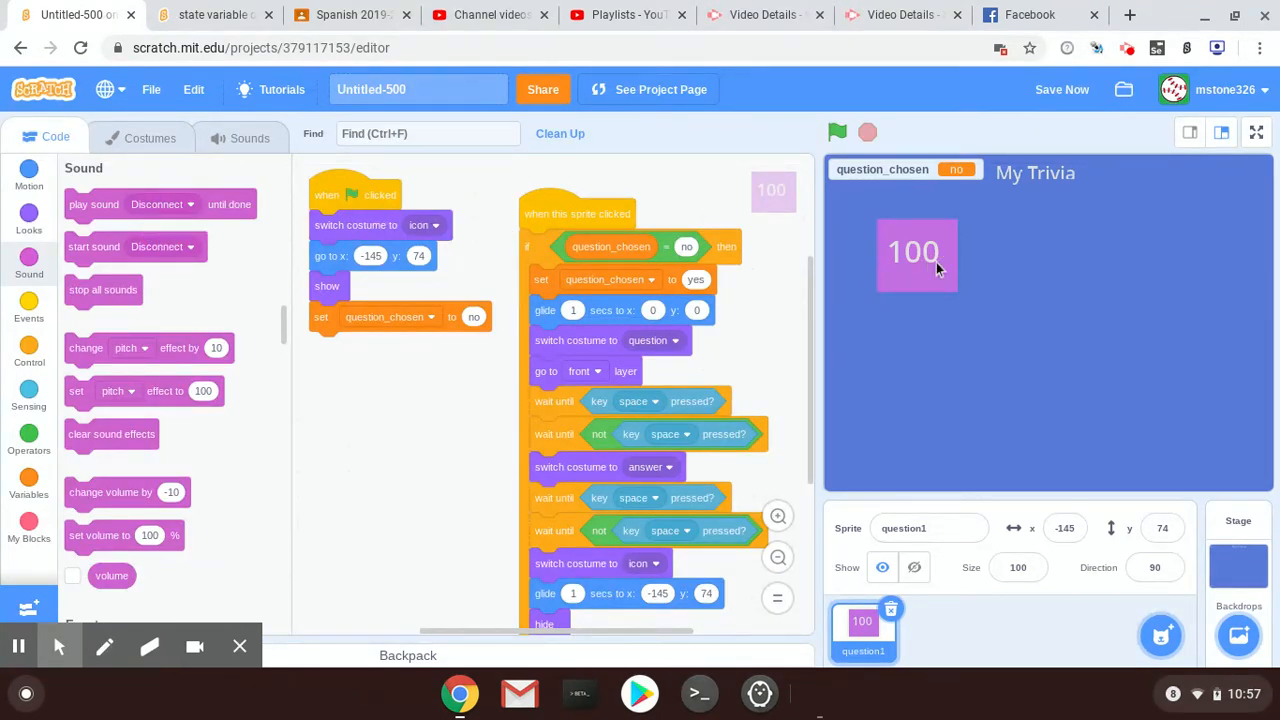
{"action": "mouse_move", "coordinate": [1072, 370]}
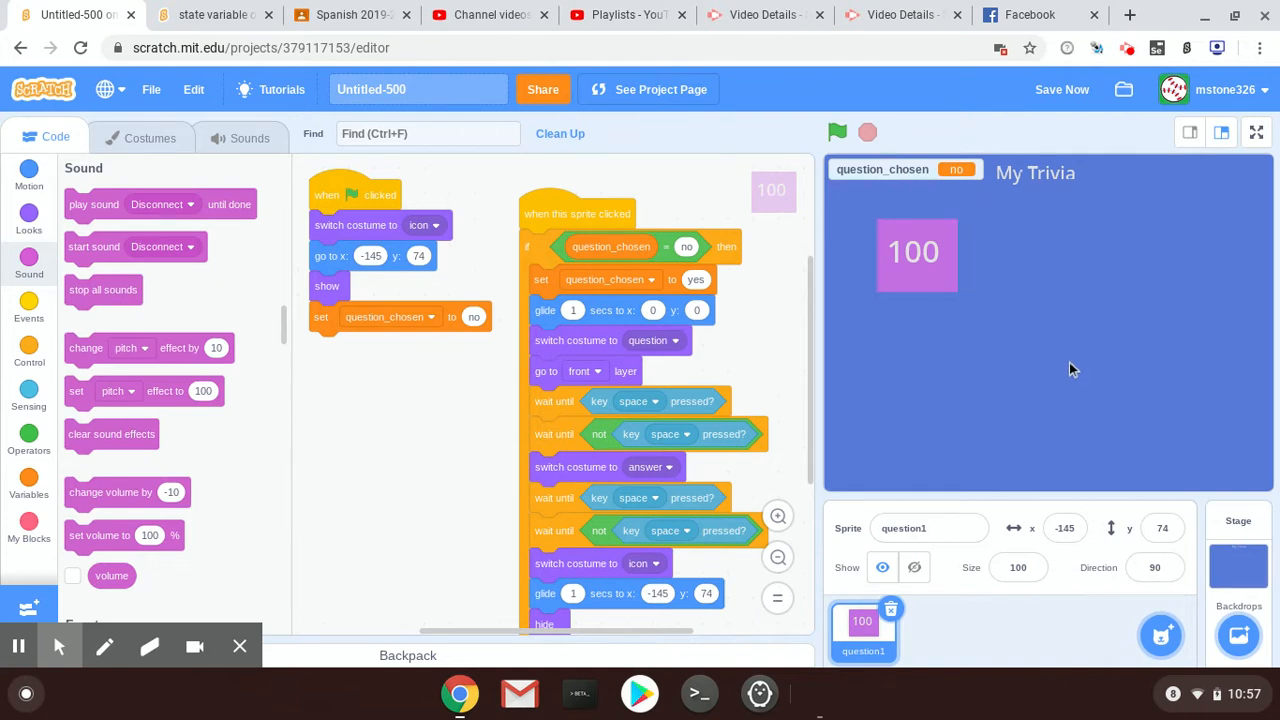
{"action": "mouse_move", "coordinate": [923, 283]}
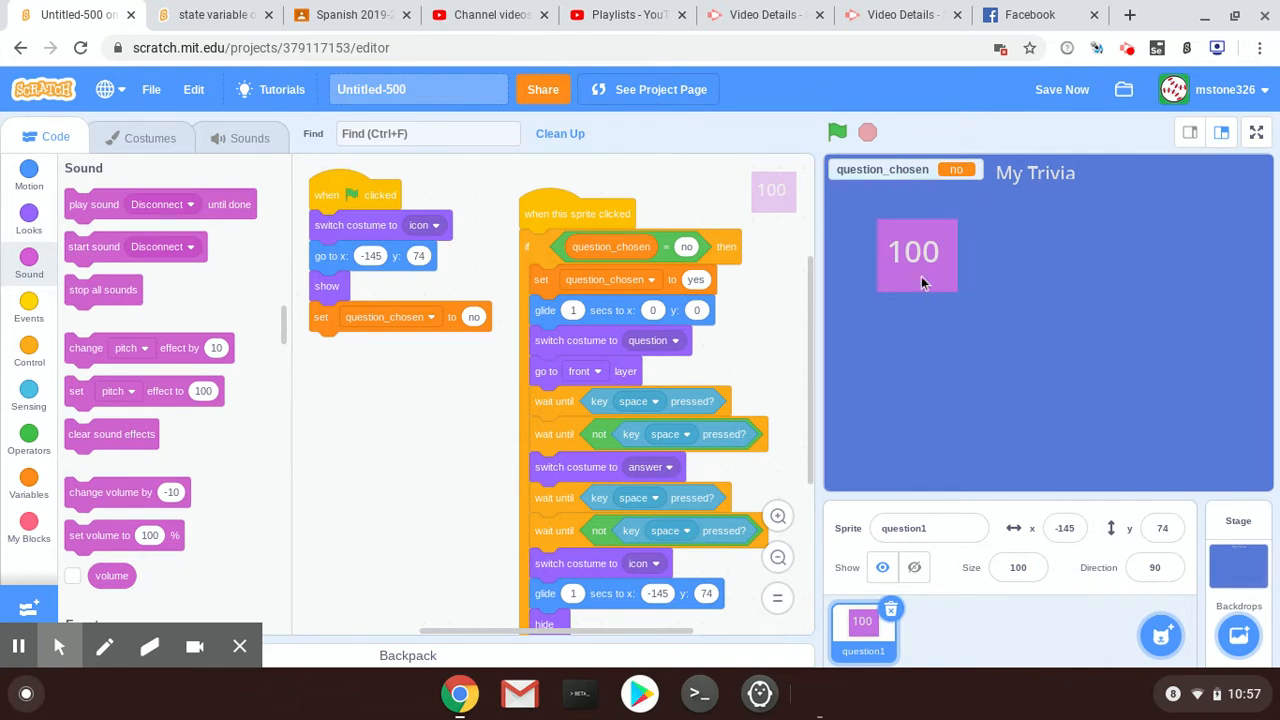
{"action": "mouse_move", "coordinate": [105, 248]}
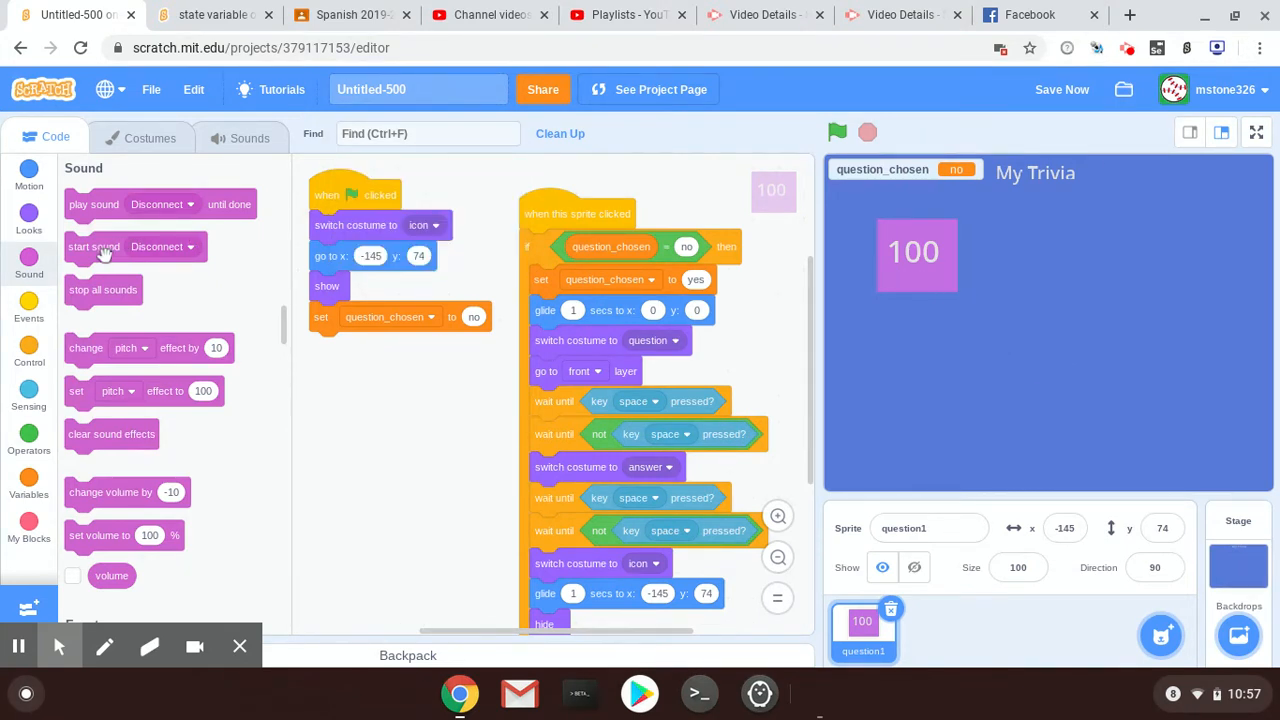
{"action": "mouse_move", "coordinate": [88, 208]}
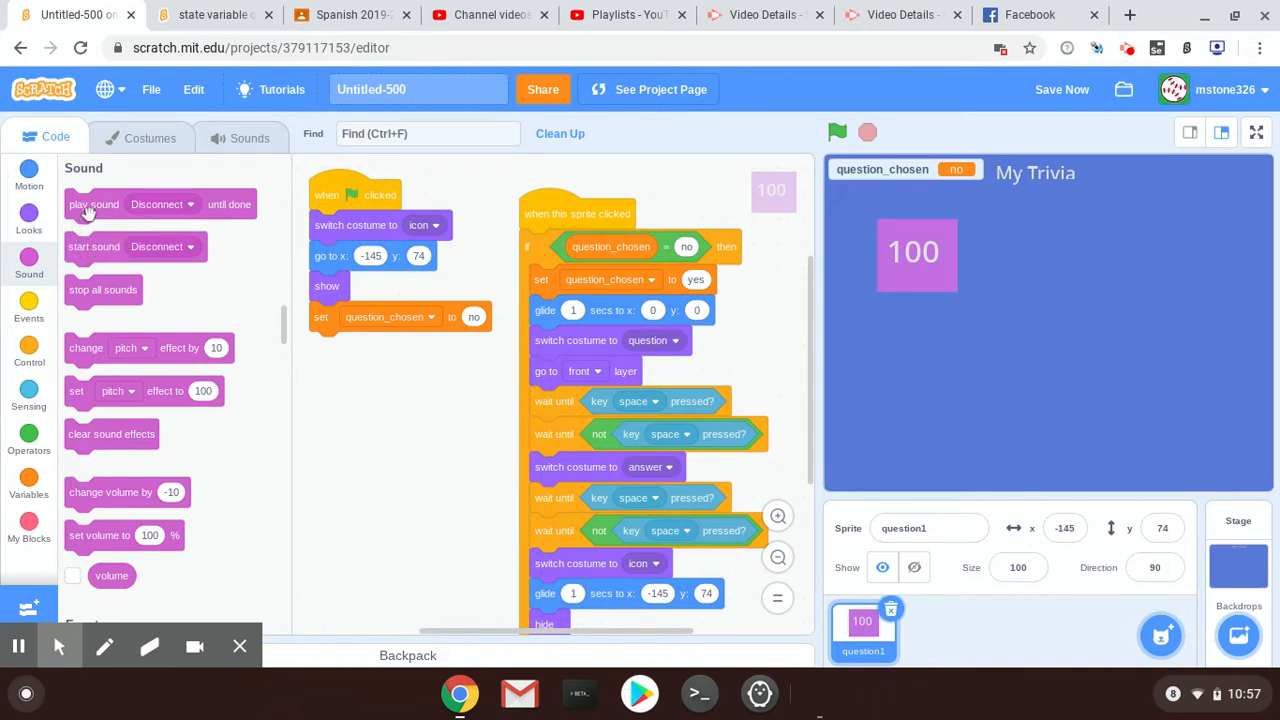
{"action": "mouse_move", "coordinate": [228, 205]}
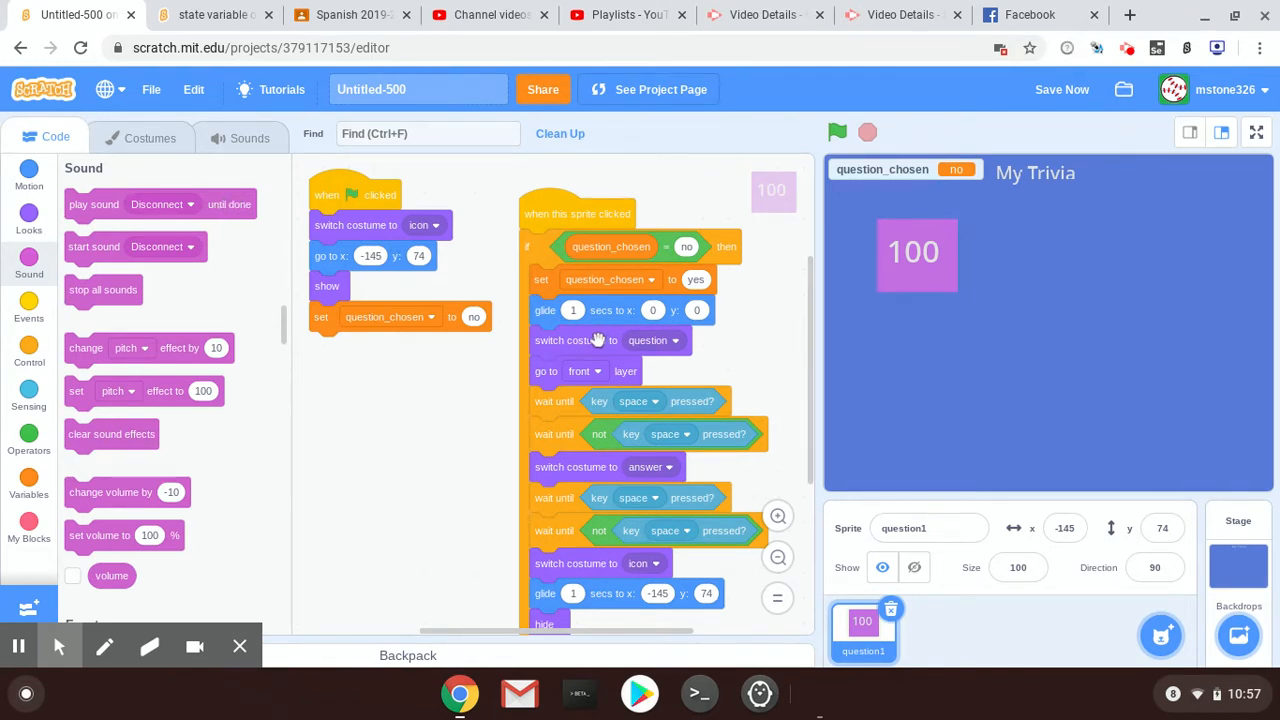
{"action": "mouse_move", "coordinate": [98, 262]}
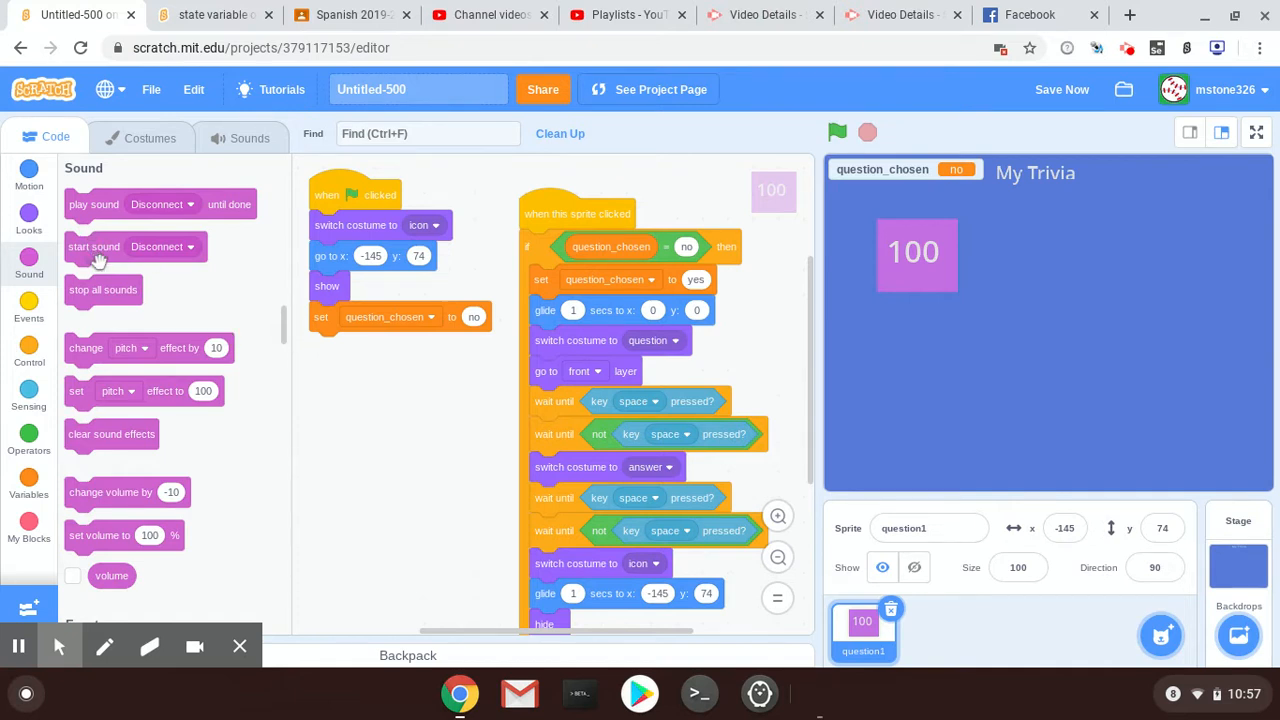
Step: Add a 'start sound Connect' block after 'set question_chosen to yes', then test the 100 tile
{"action": "left_click_drag", "start_coordinate": [94, 246], "coordinate": [317, 373]}
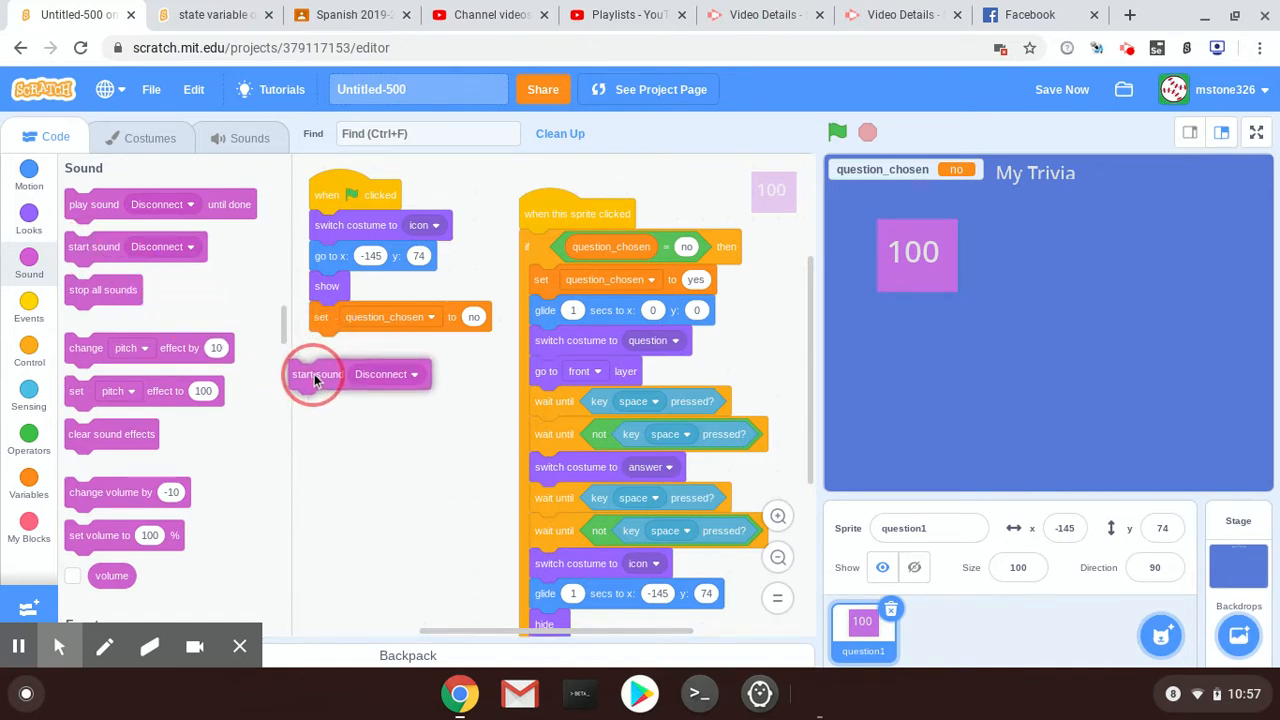
{"action": "left_click_drag", "start_coordinate": [318, 373], "coordinate": [347, 391]}
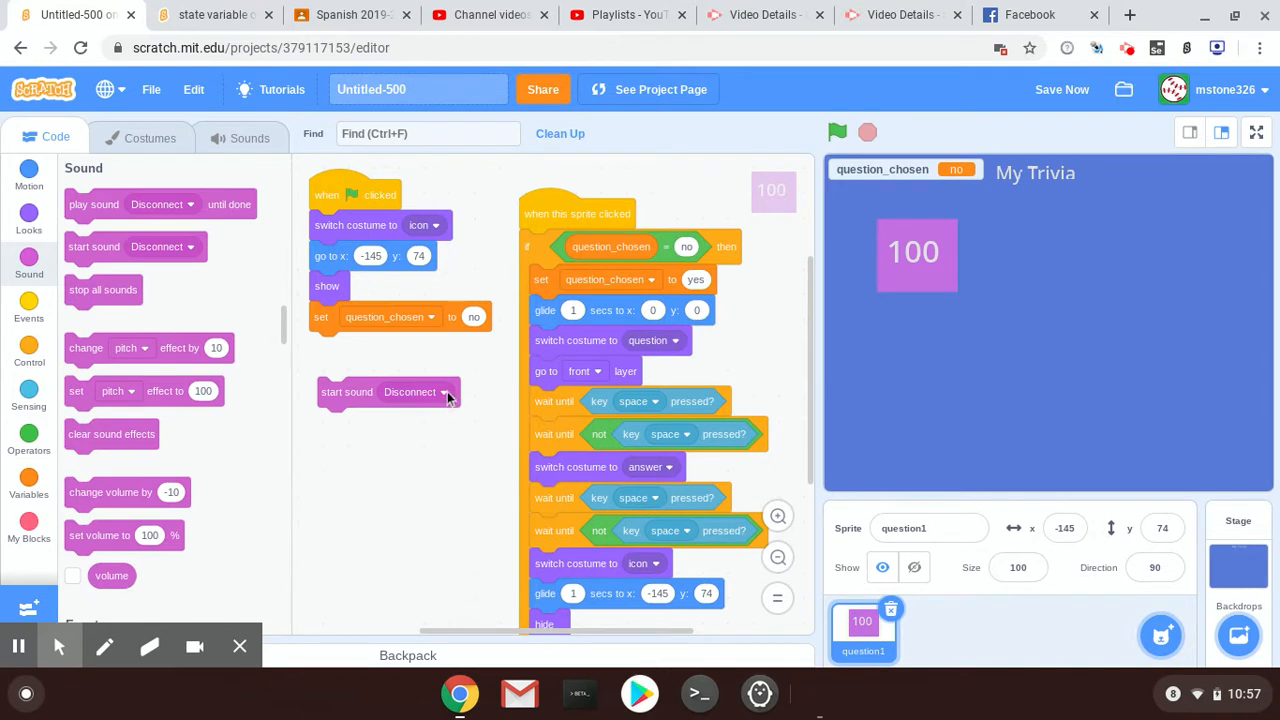
{"action": "left_click", "coordinate": [409, 391]}
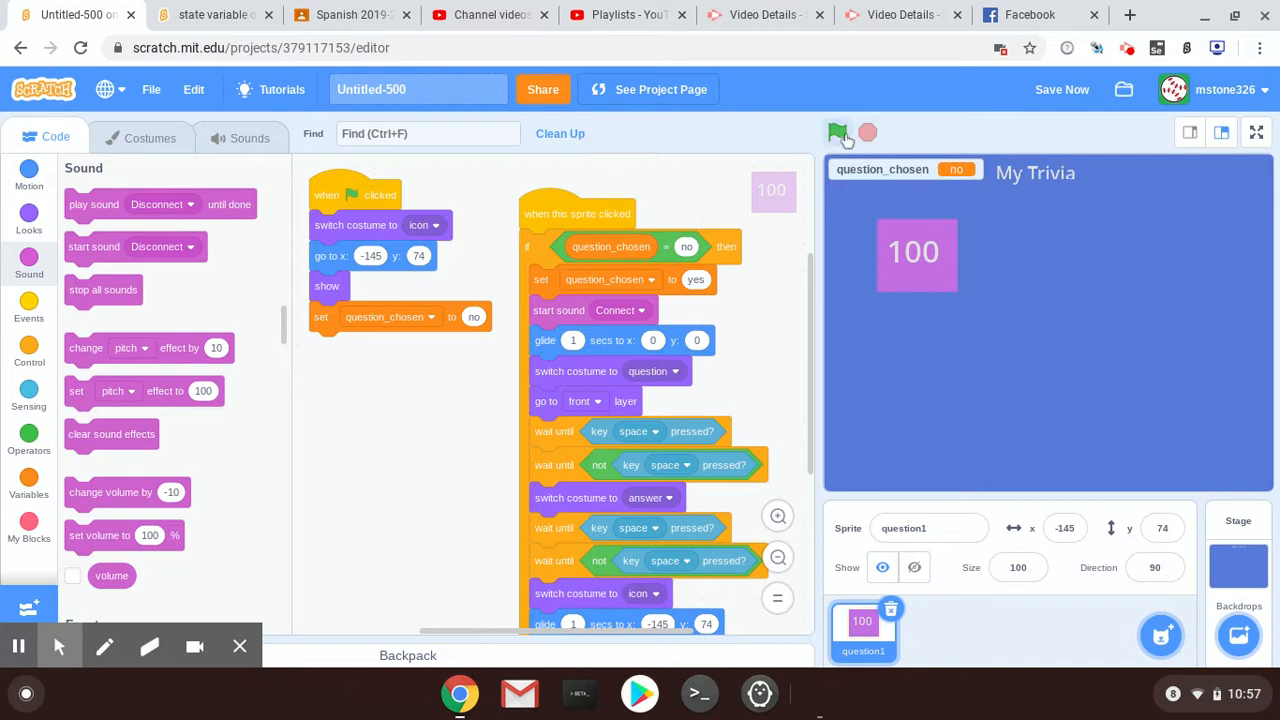
{"action": "left_click", "coordinate": [837, 131]}
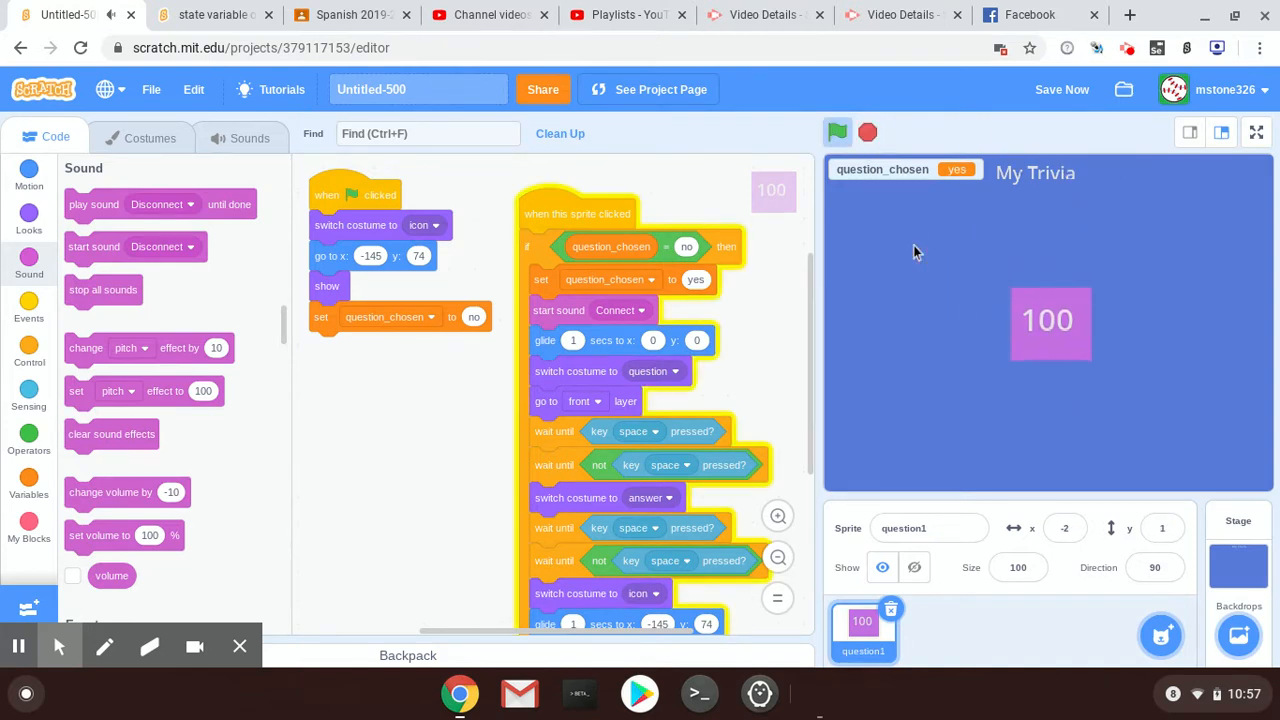
{"action": "left_click", "coordinate": [836, 131]}
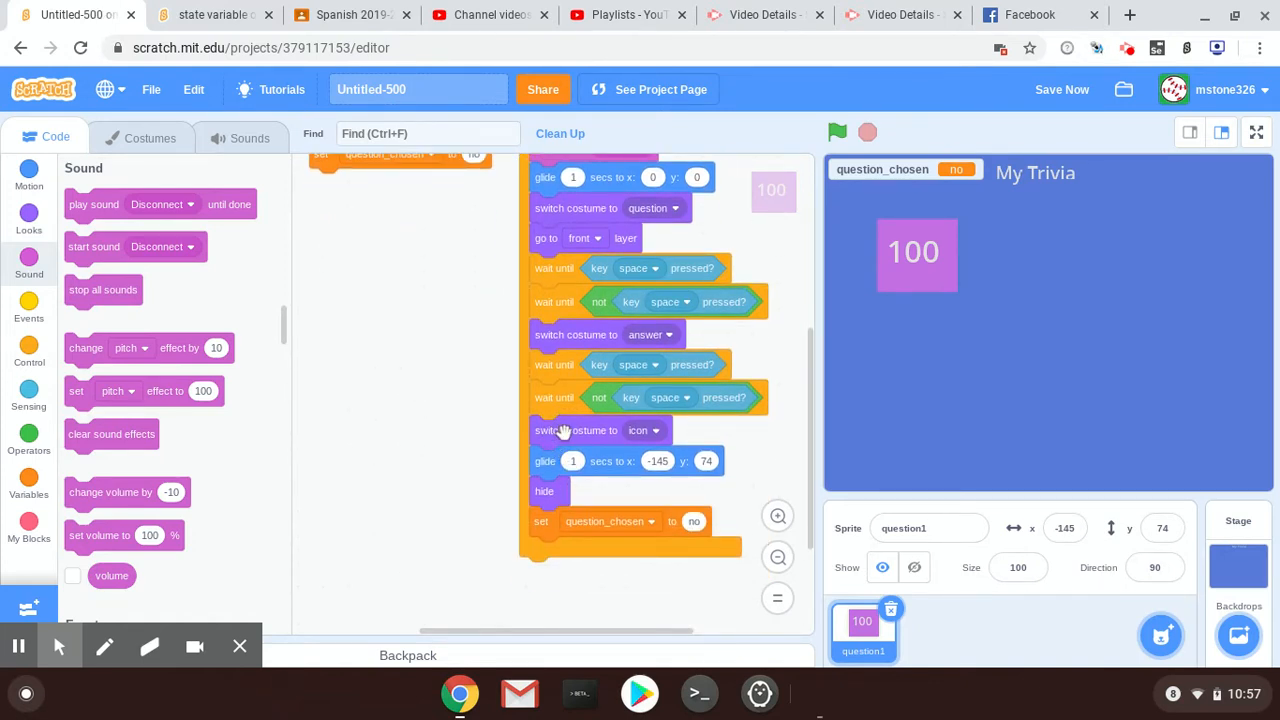
{"action": "mouse_move", "coordinate": [548, 419]}
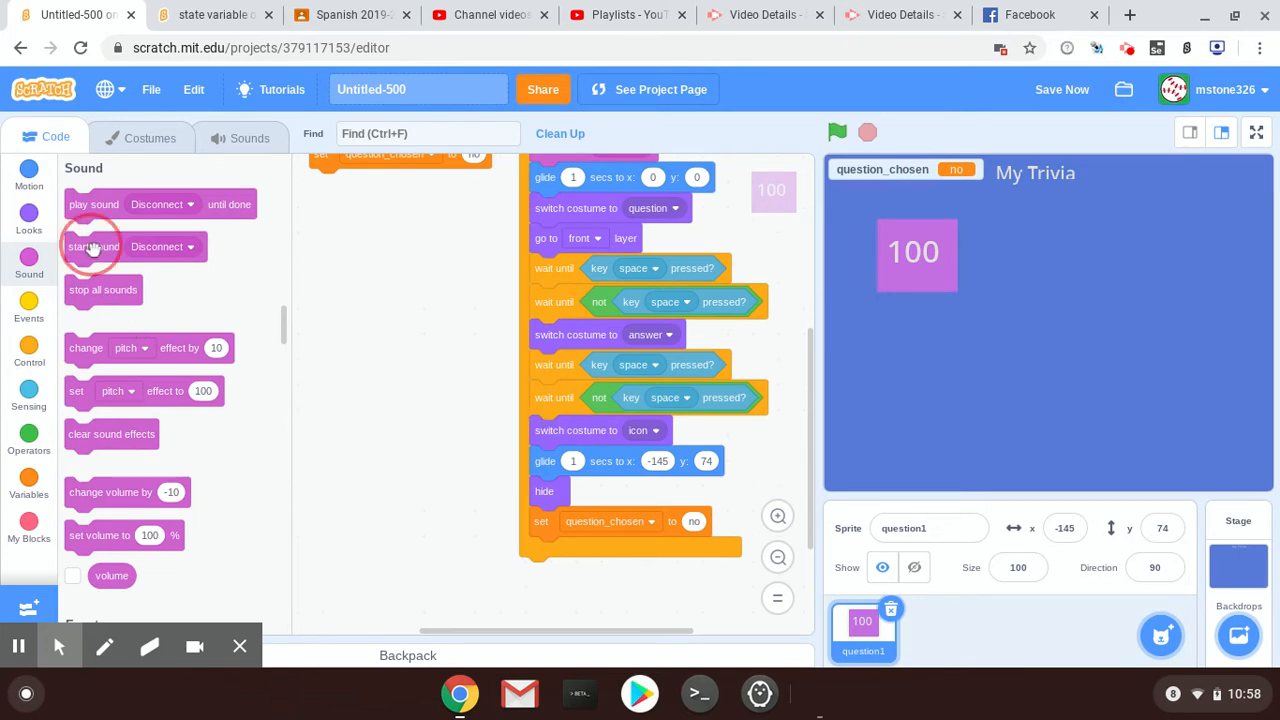
Step: Insert a 'start sound Disconnect' block after 'switch costume to icon' and test the tile
{"action": "left_click_drag", "start_coordinate": [93, 247], "coordinate": [353, 352]}
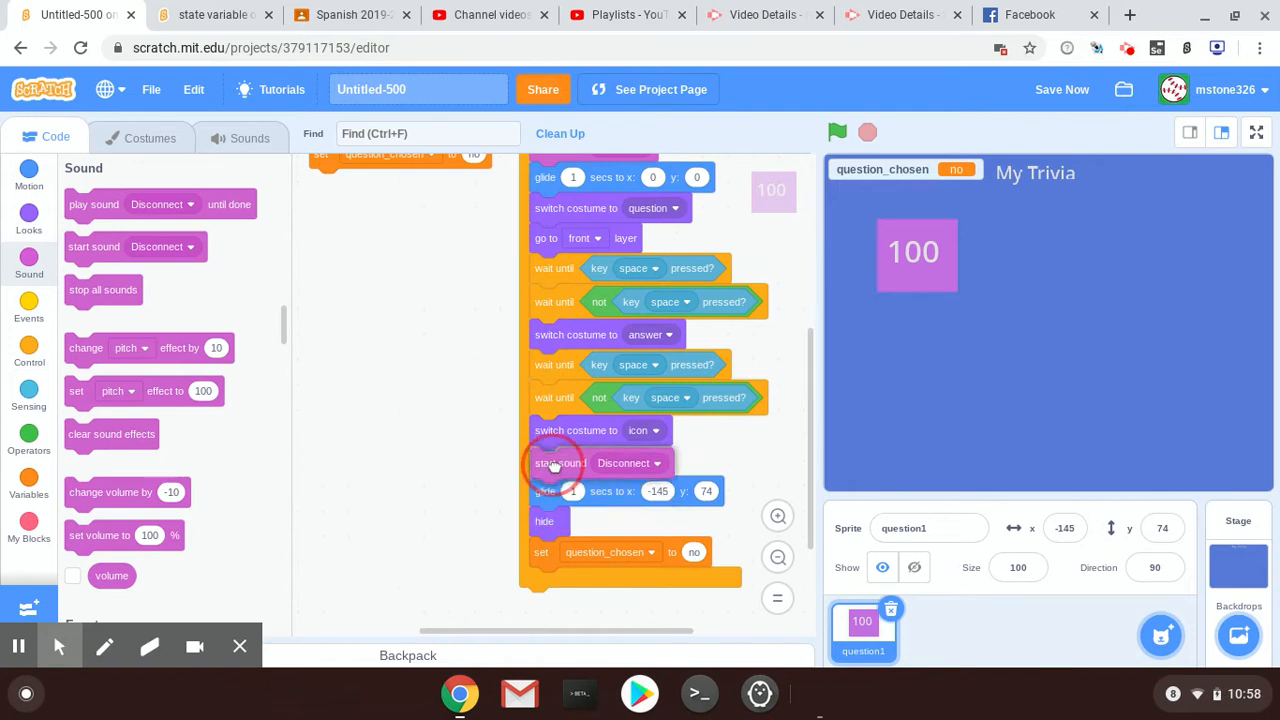
{"action": "mouse_move", "coordinate": [855, 262]}
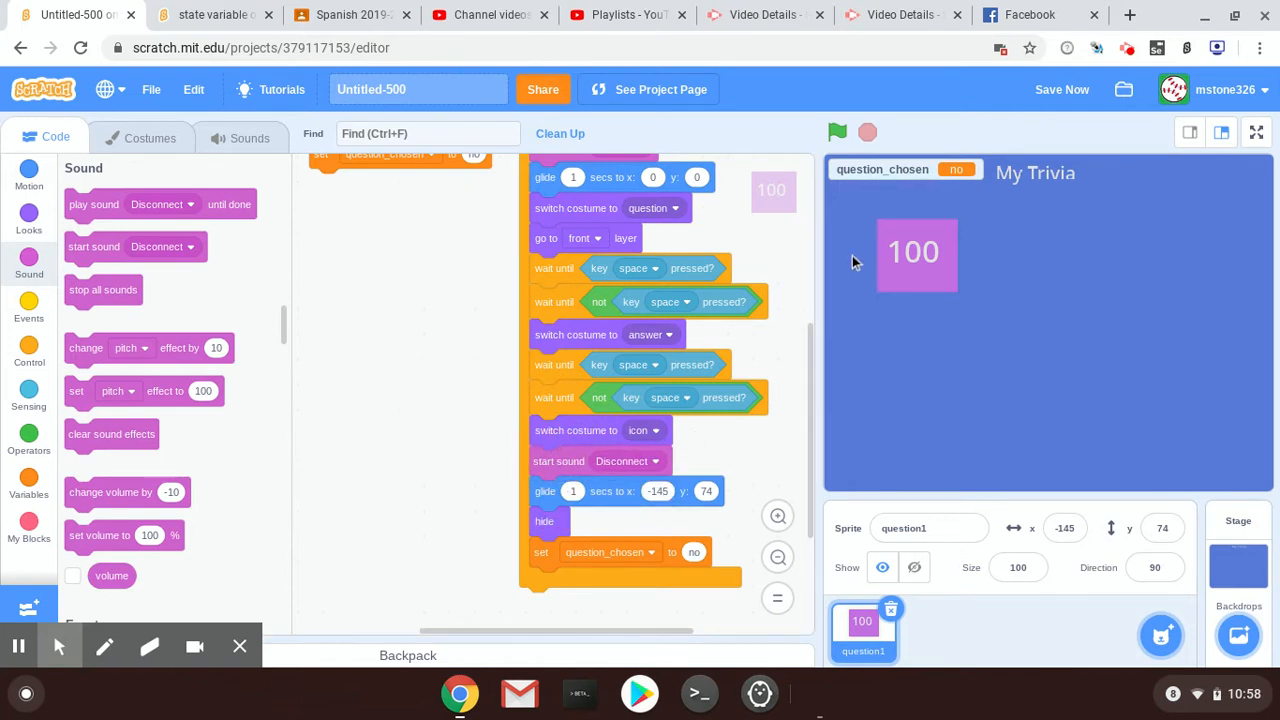
{"action": "mouse_move", "coordinate": [875, 265]}
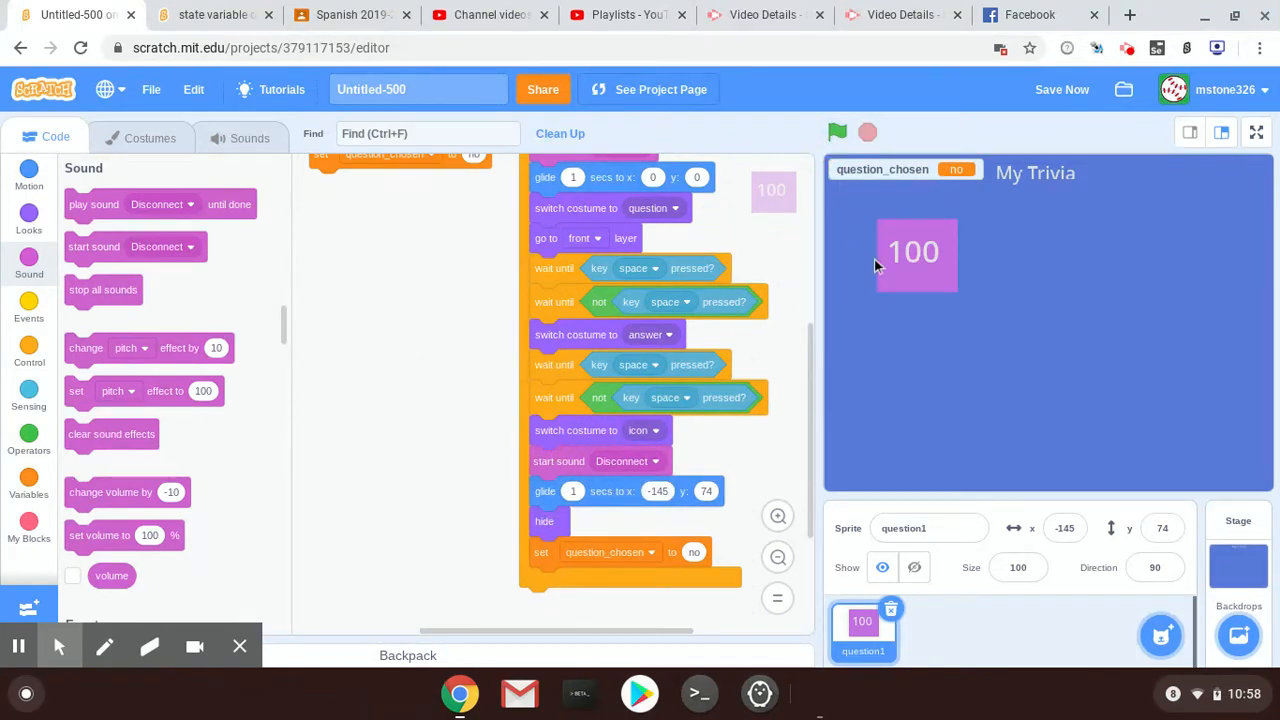
{"action": "left_click", "coordinate": [837, 131]}
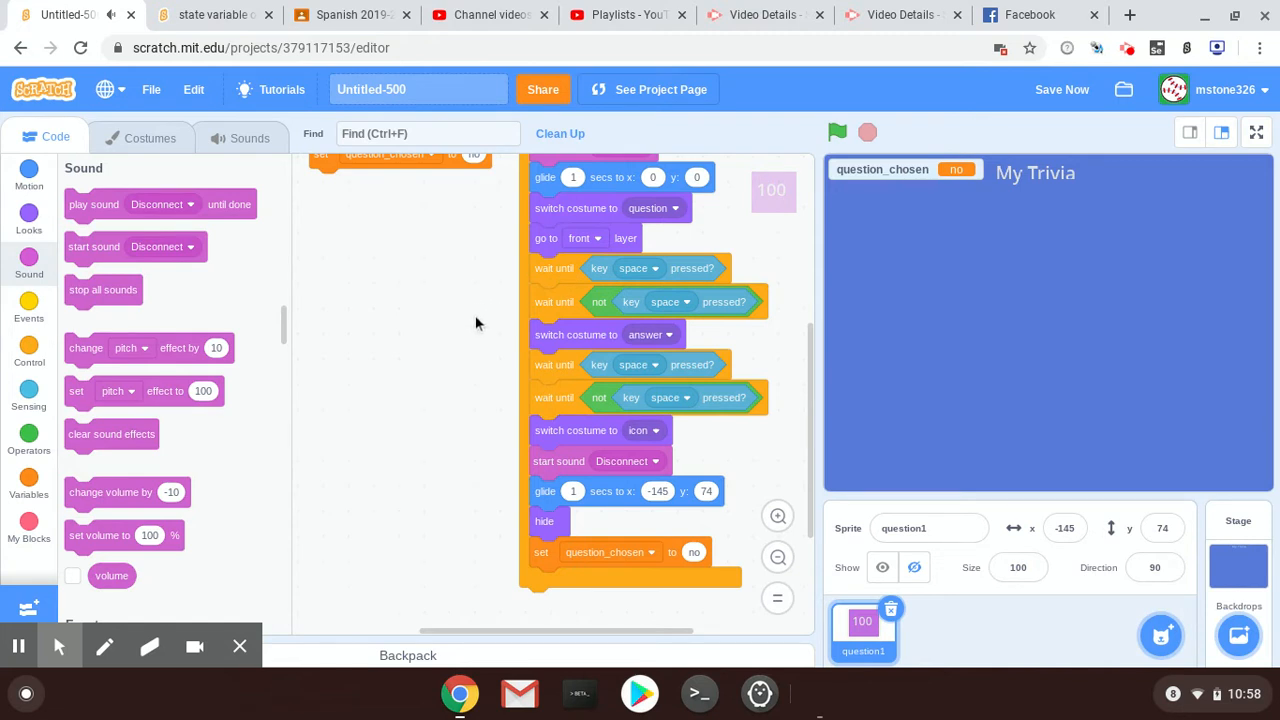
{"action": "mouse_move", "coordinate": [304, 189]}
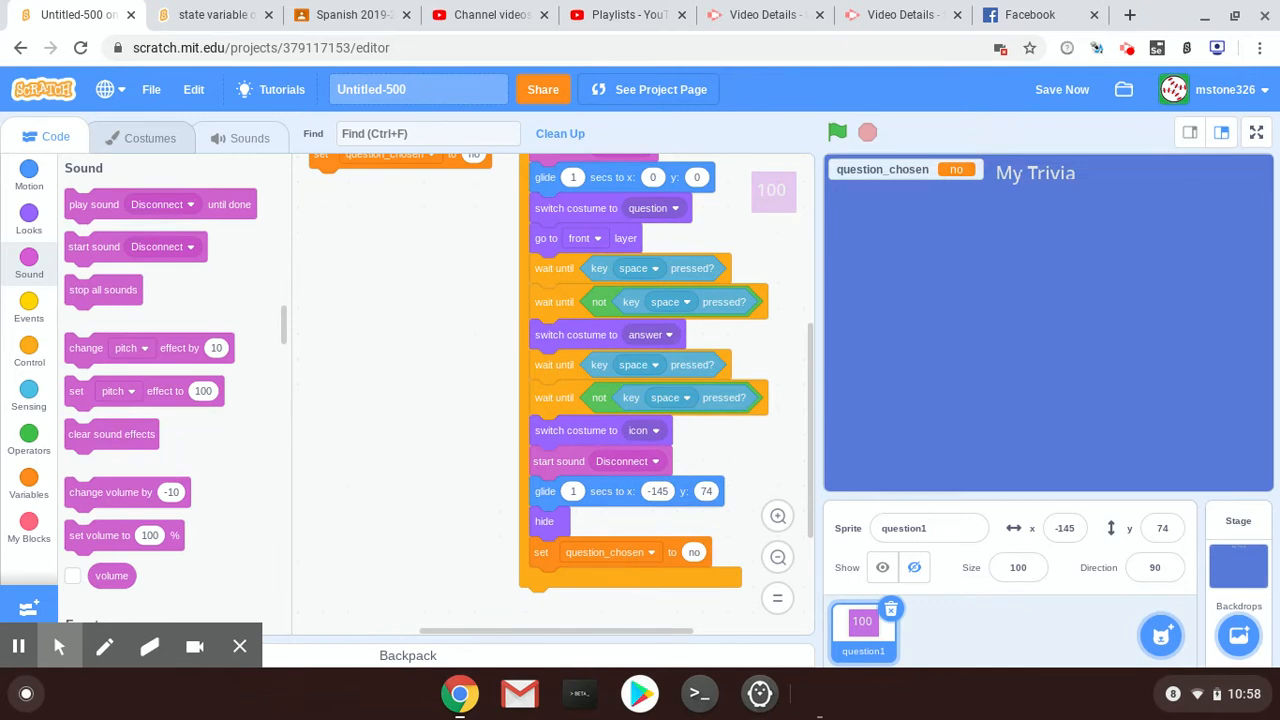
{"action": "mouse_move", "coordinate": [476, 314]}
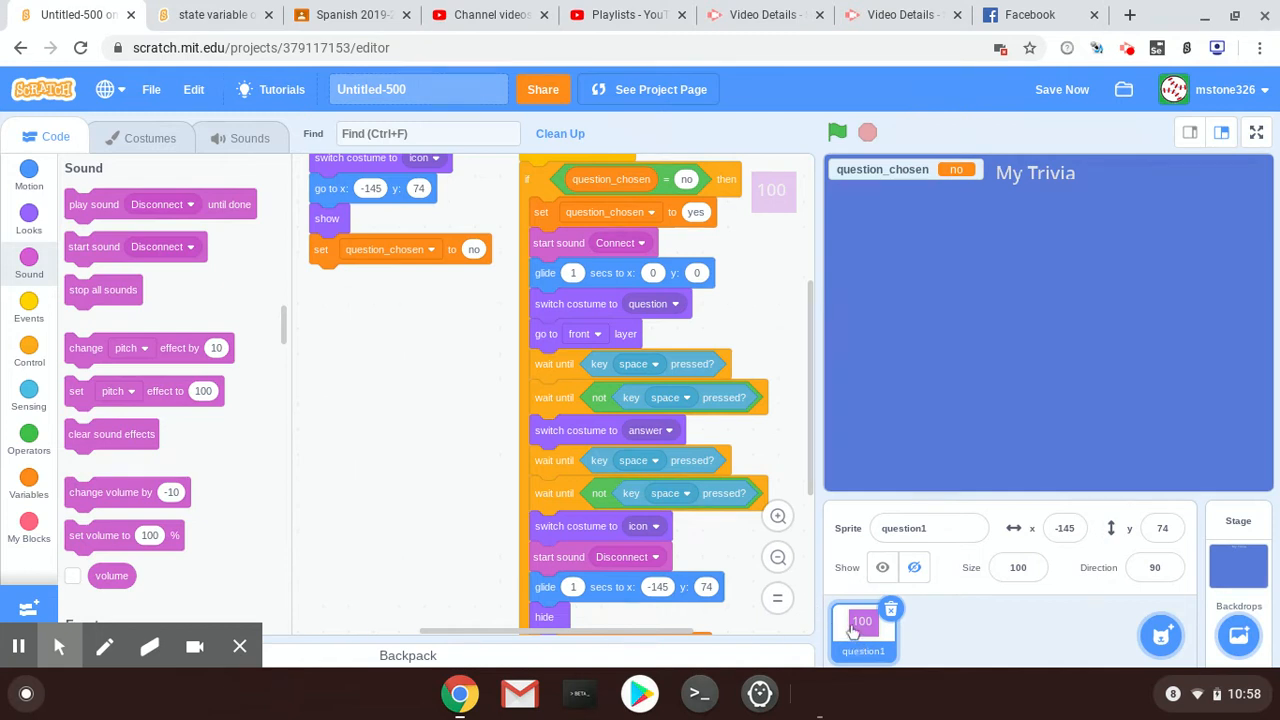
{"action": "mouse_move", "coordinate": [853, 632]}
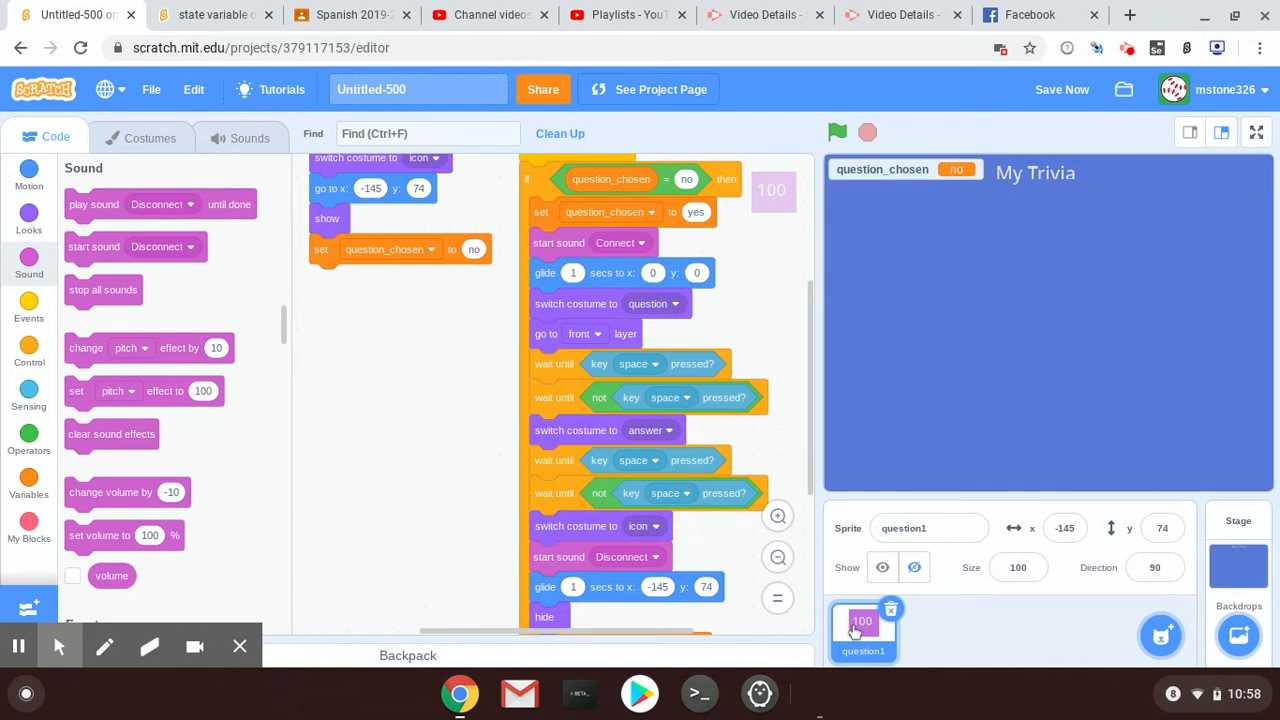
Step: Duplicate question1 into question2 and send it to its starting position
{"action": "right_click", "coordinate": [863, 625]}
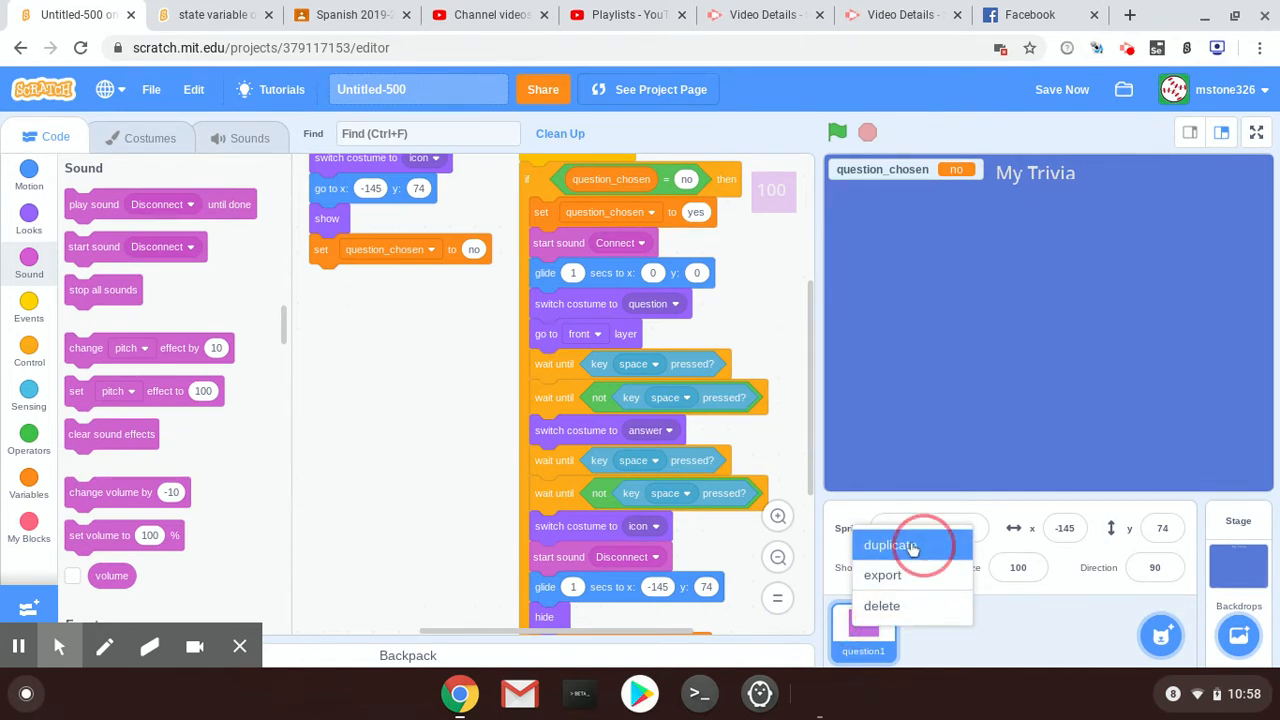
{"action": "left_click", "coordinate": [890, 545]}
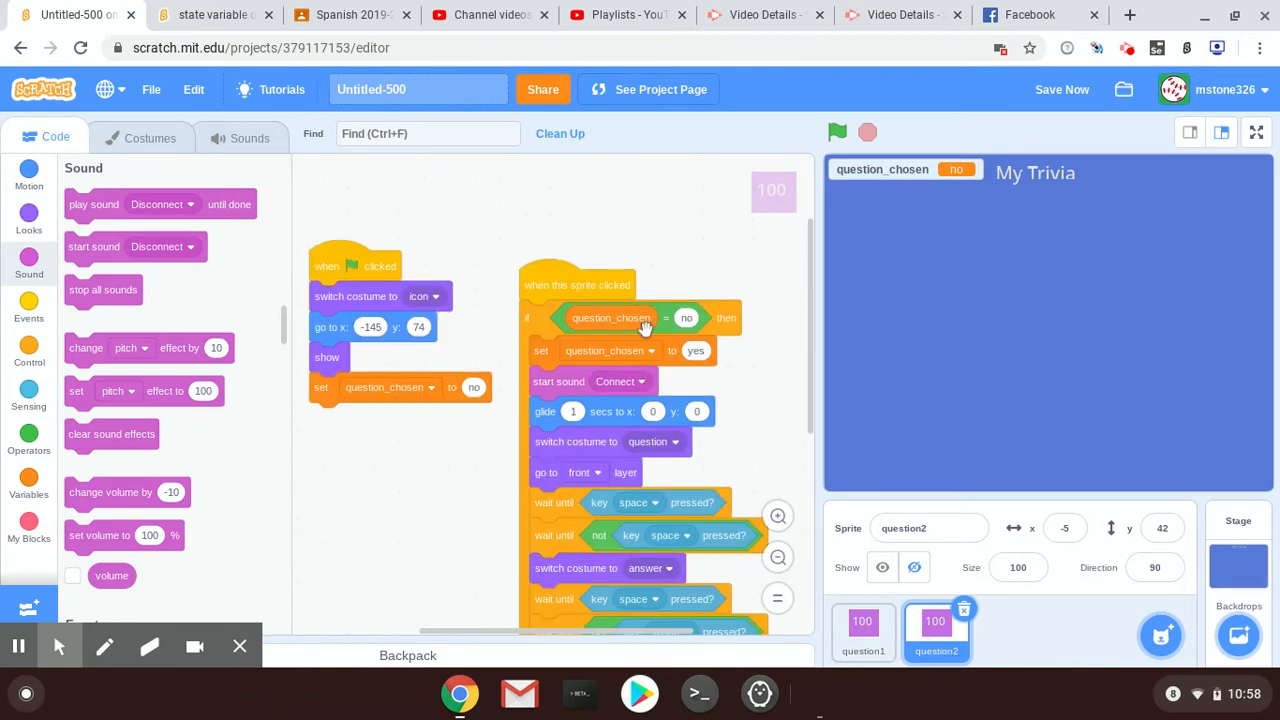
{"action": "scroll", "scroll_direction": "down", "scroll_amount": 3}
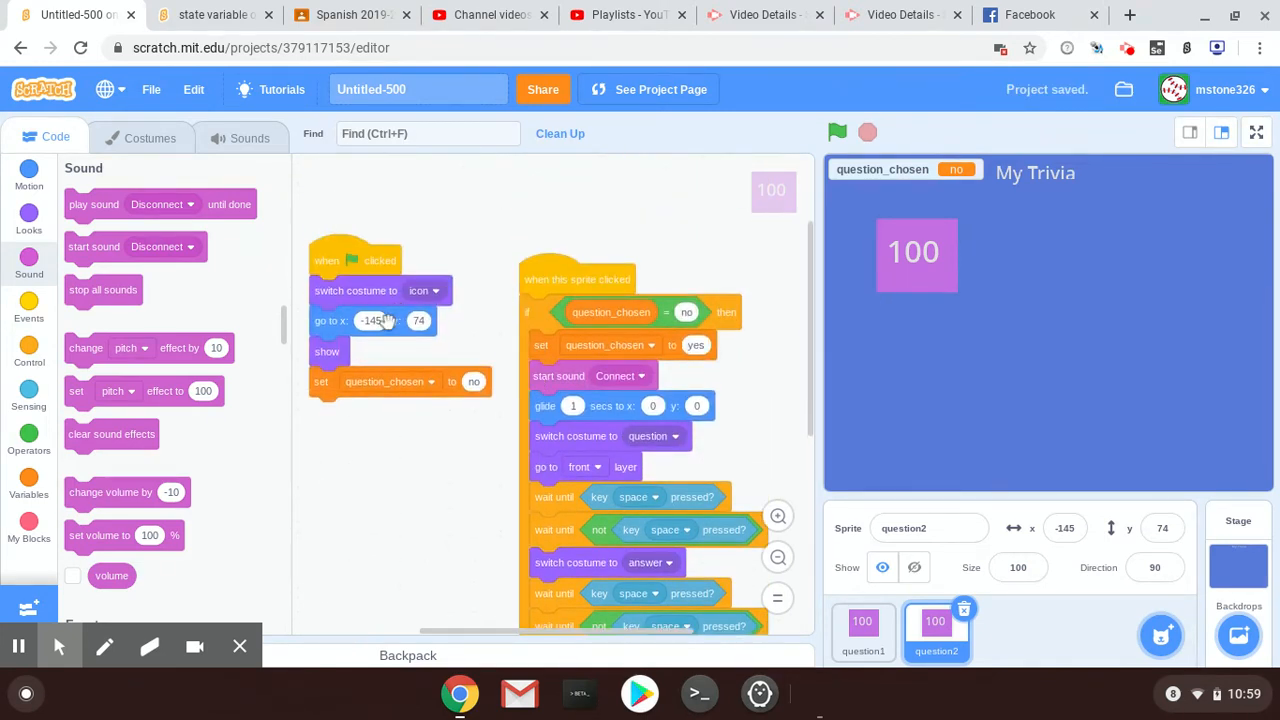
{"action": "left_click", "coordinate": [372, 320]}
{"action": "type", "text": "145"}
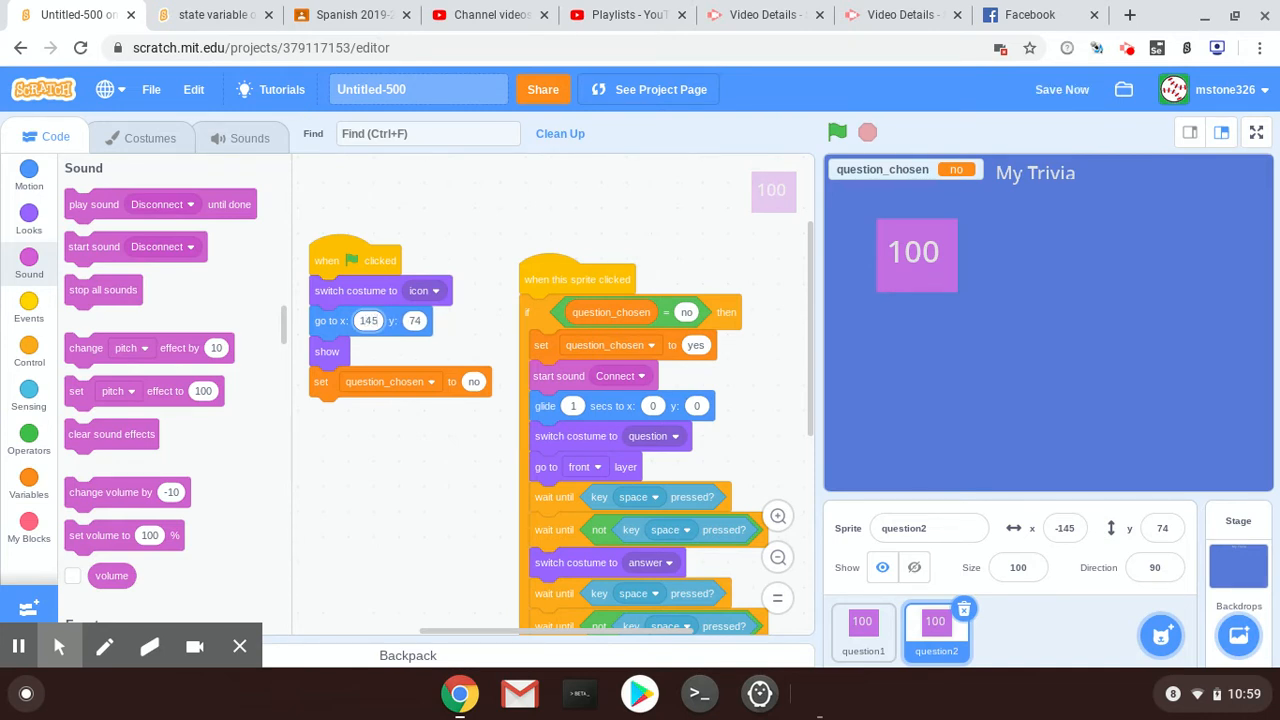
Step: Set question2's return glide x to 145 and test the right-hand 100 tile
{"action": "scroll", "scroll_direction": "down", "scroll_amount": 3}
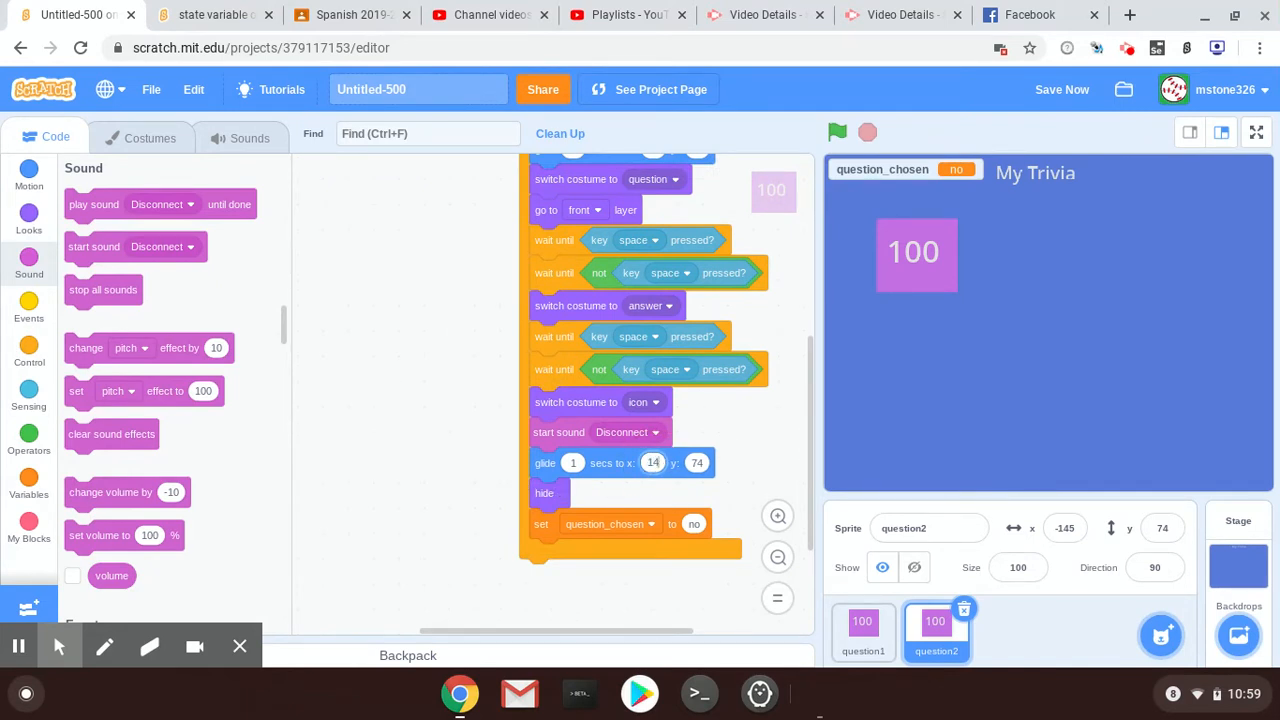
{"action": "left_click", "coordinate": [837, 132]}
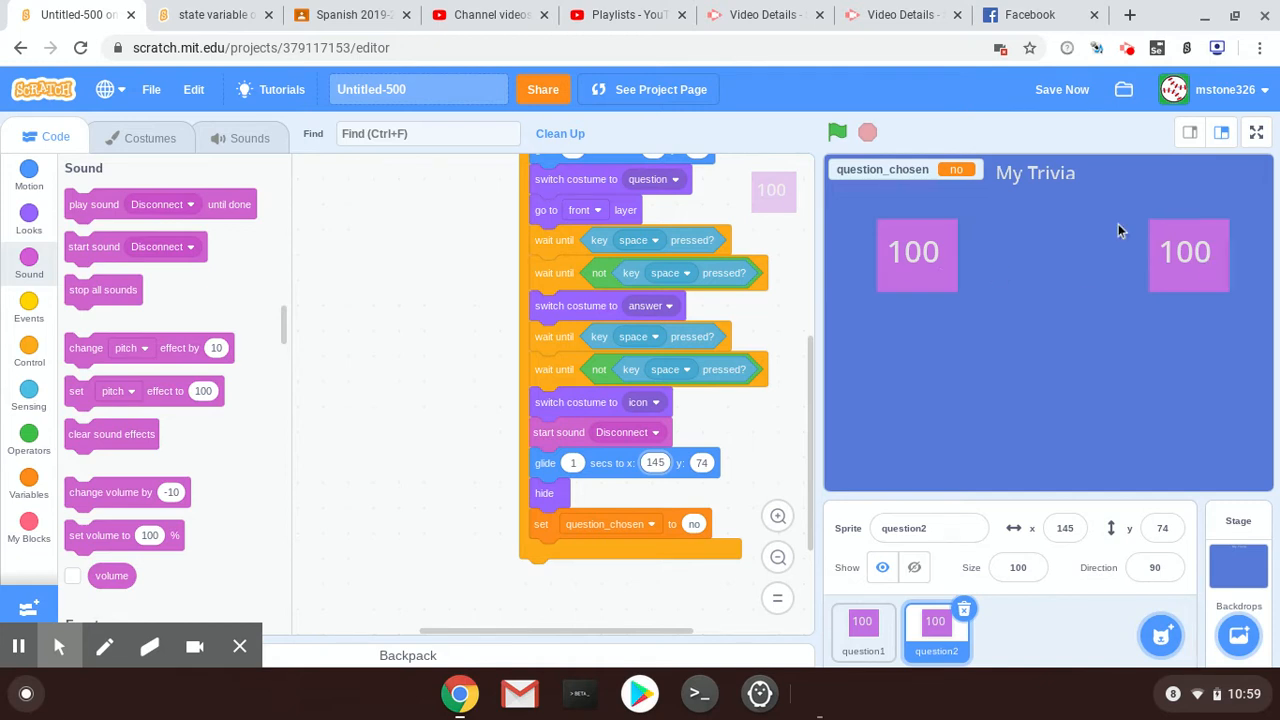
{"action": "mouse_move", "coordinate": [473, 354]}
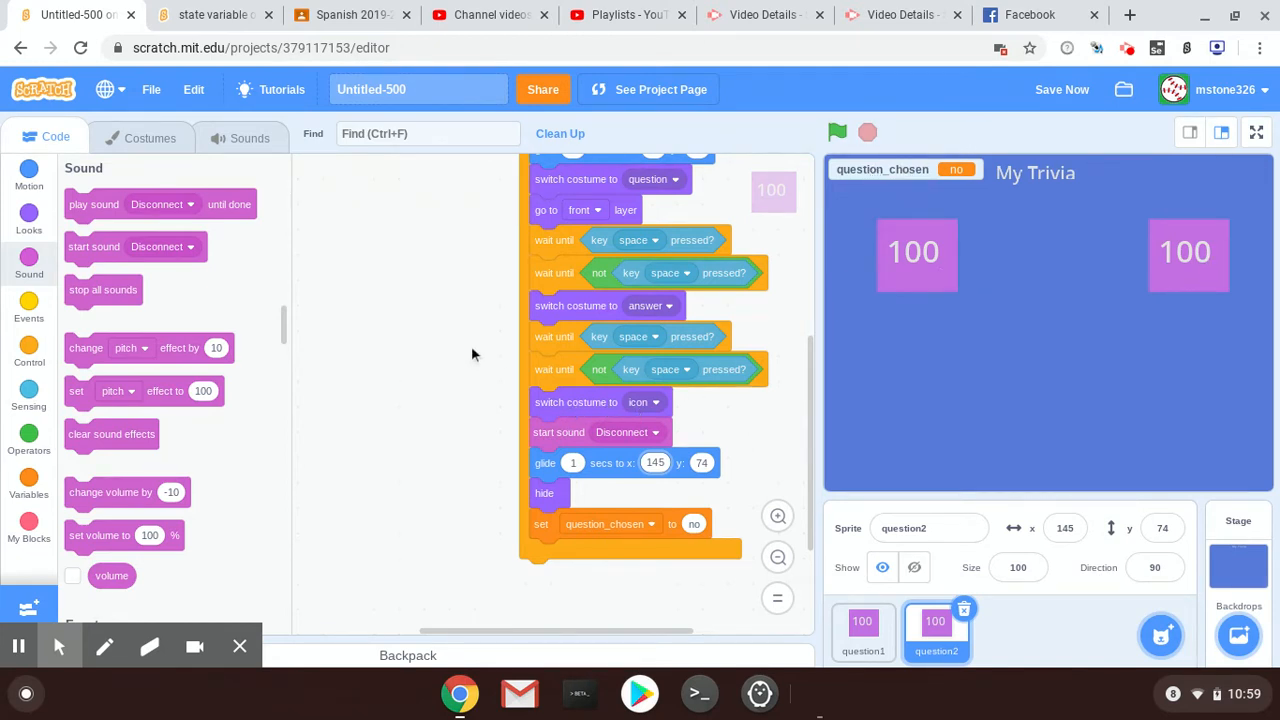
{"action": "left_click", "coordinate": [836, 131]}
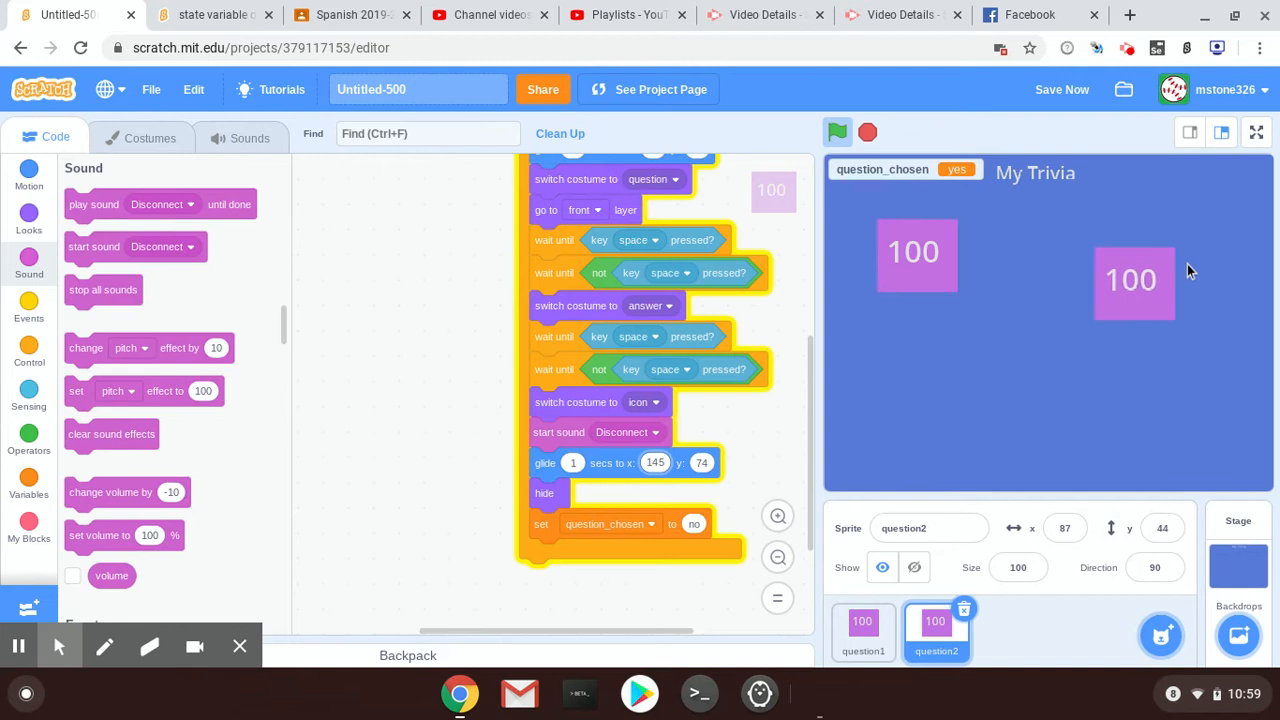
{"action": "left_click", "coordinate": [836, 131]}
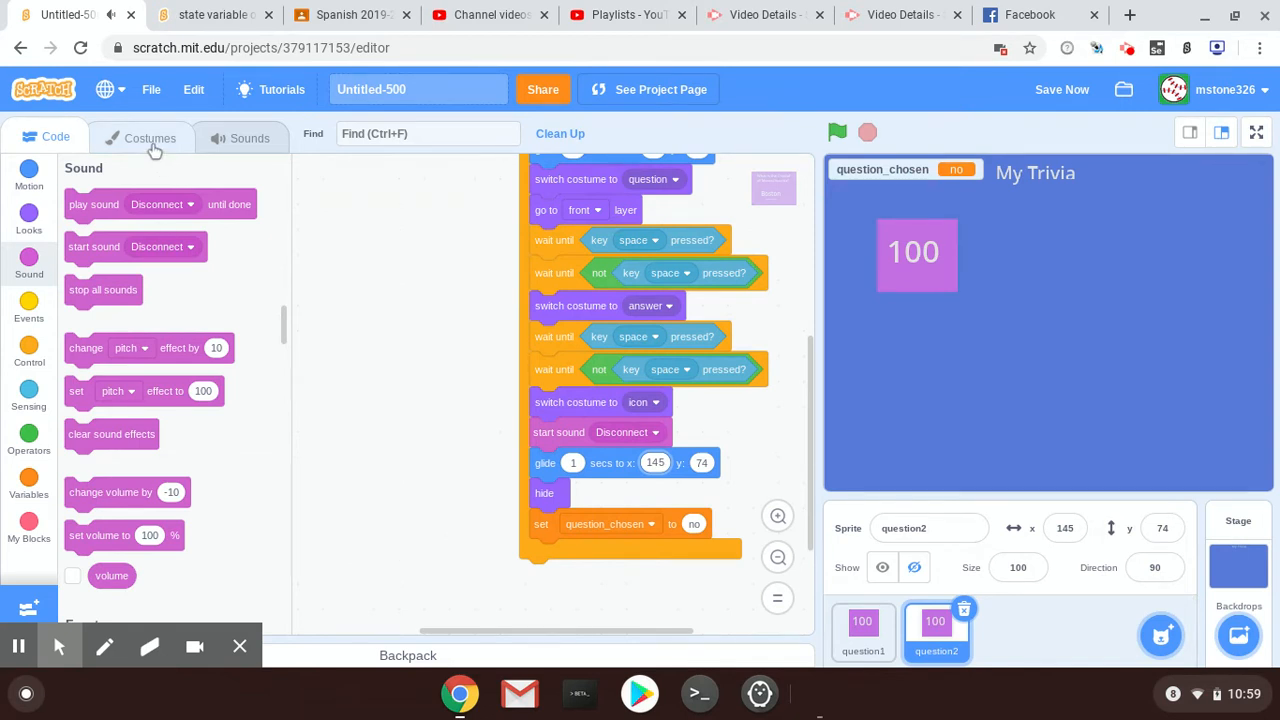
Step: Replace the Massachusetts question text with 'What team did Tom Brady Sign with?'
{"action": "left_click", "coordinate": [140, 137]}
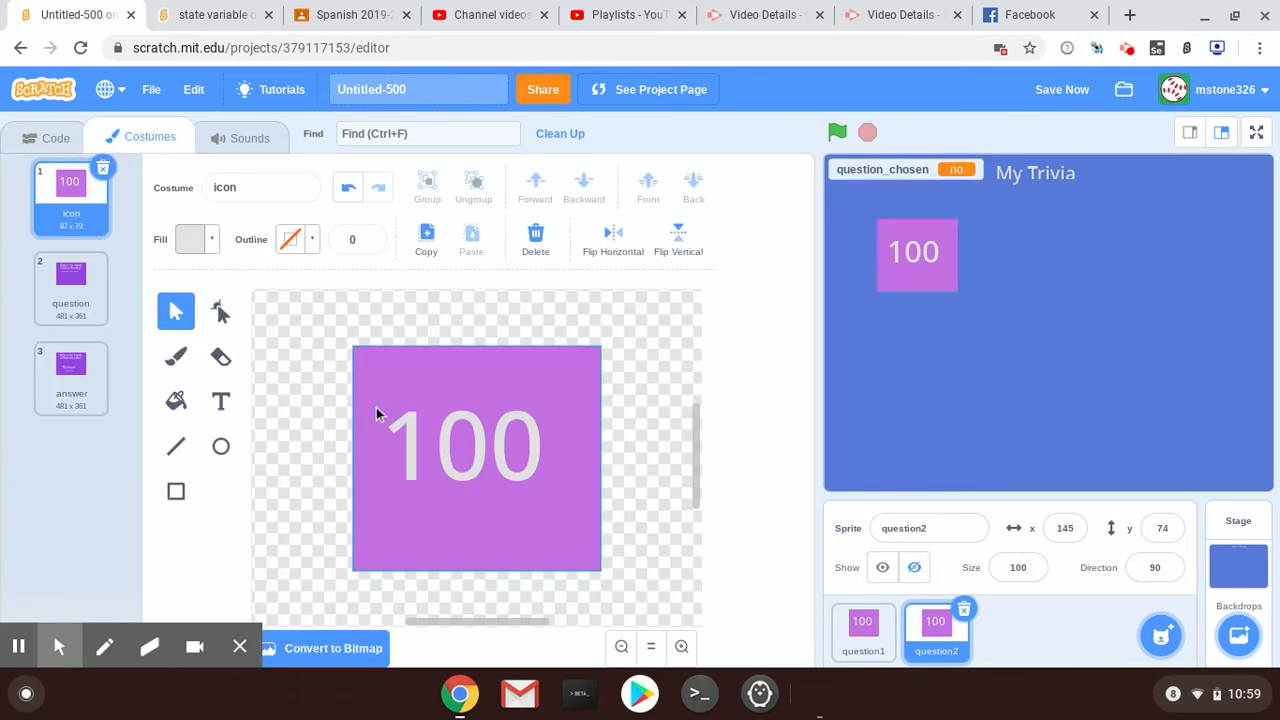
{"action": "left_click", "coordinate": [71, 288]}
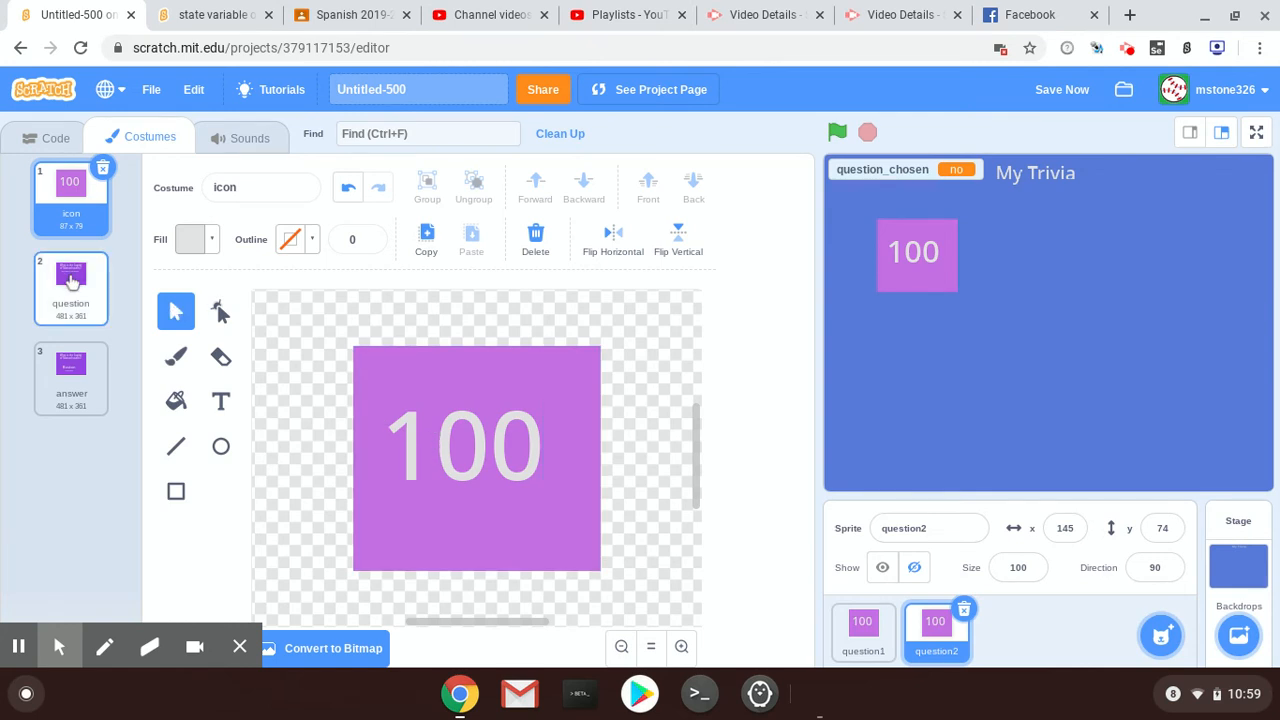
{"action": "left_click", "coordinate": [71, 288]}
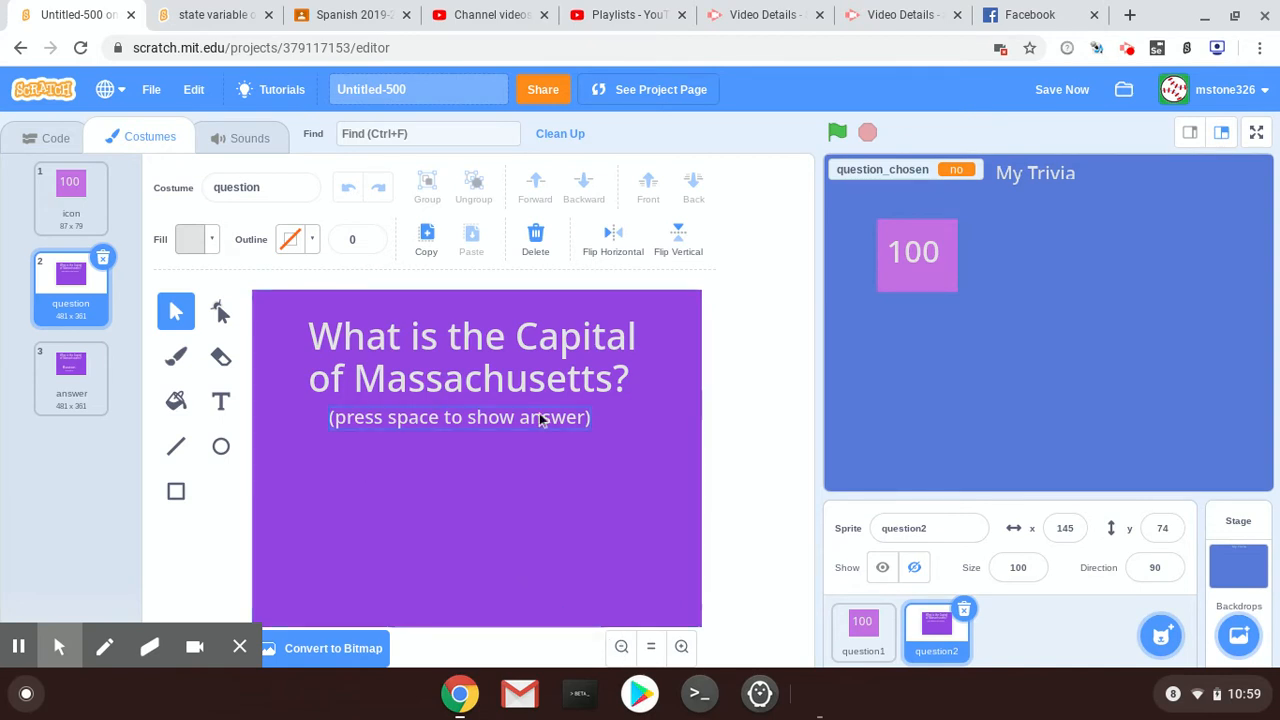
{"action": "left_click", "coordinate": [220, 401]}
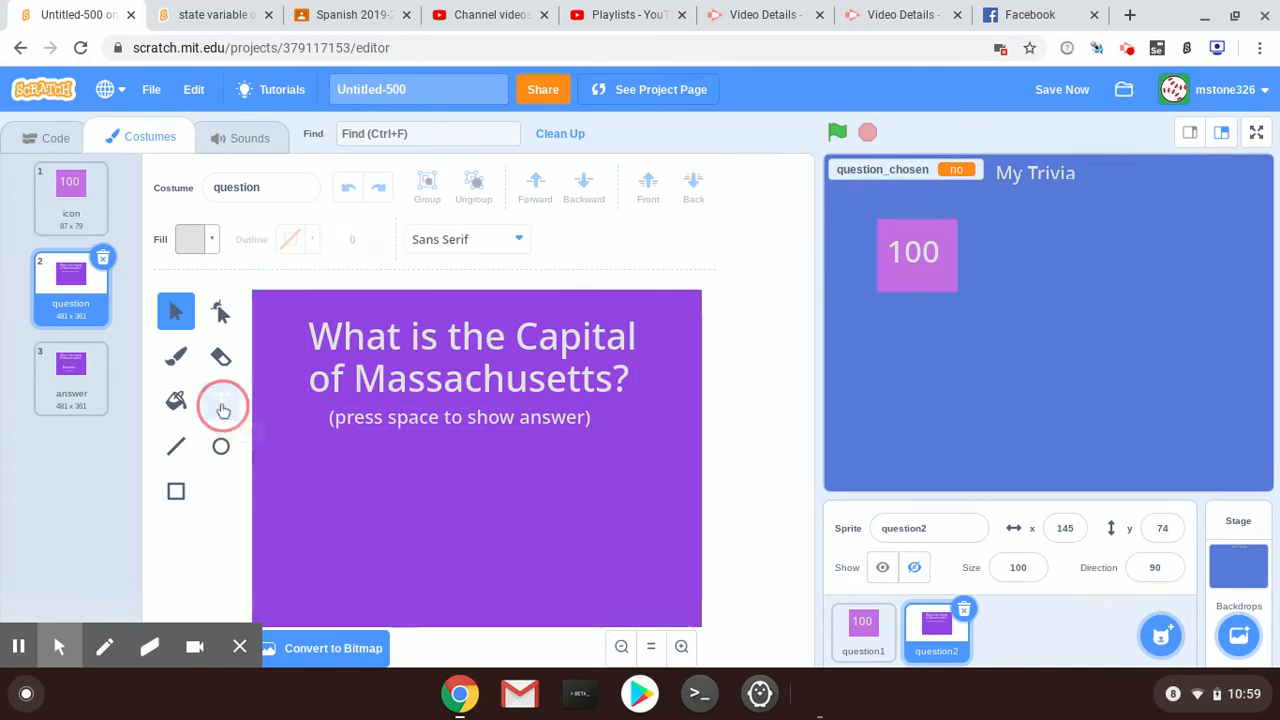
{"action": "left_click", "coordinate": [220, 401]}
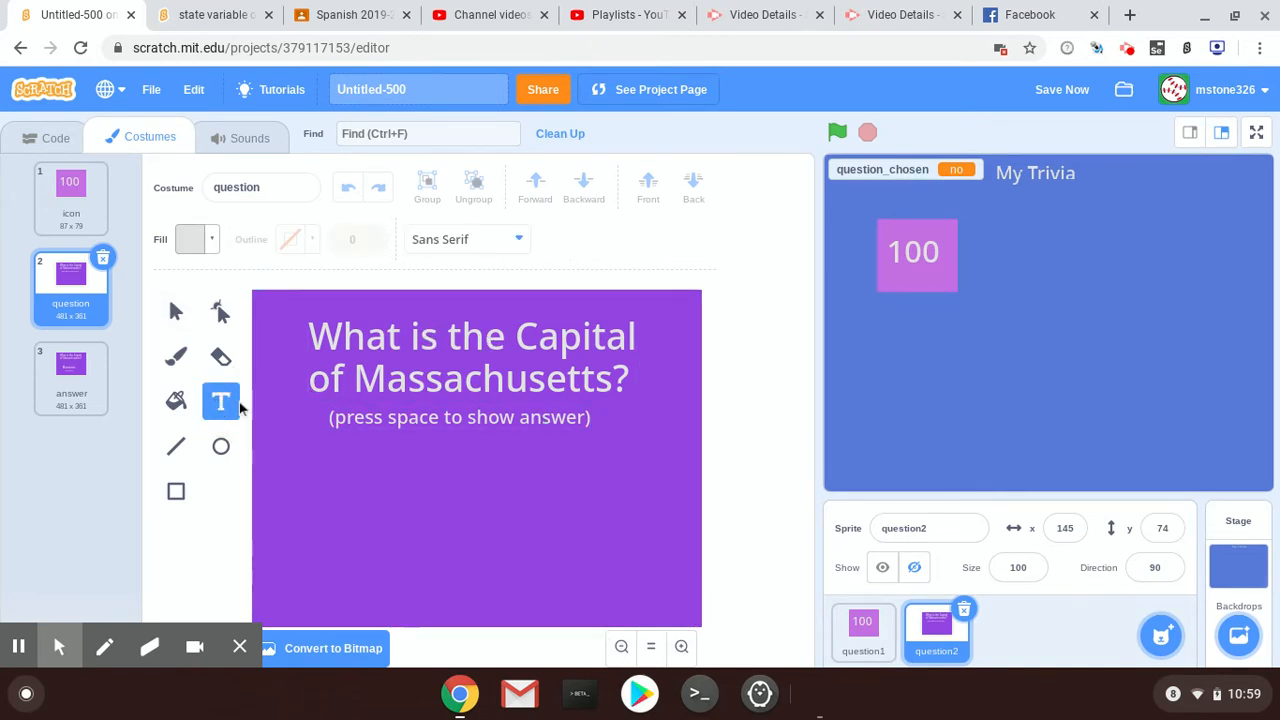
{"action": "left_click", "coordinate": [615, 378]}
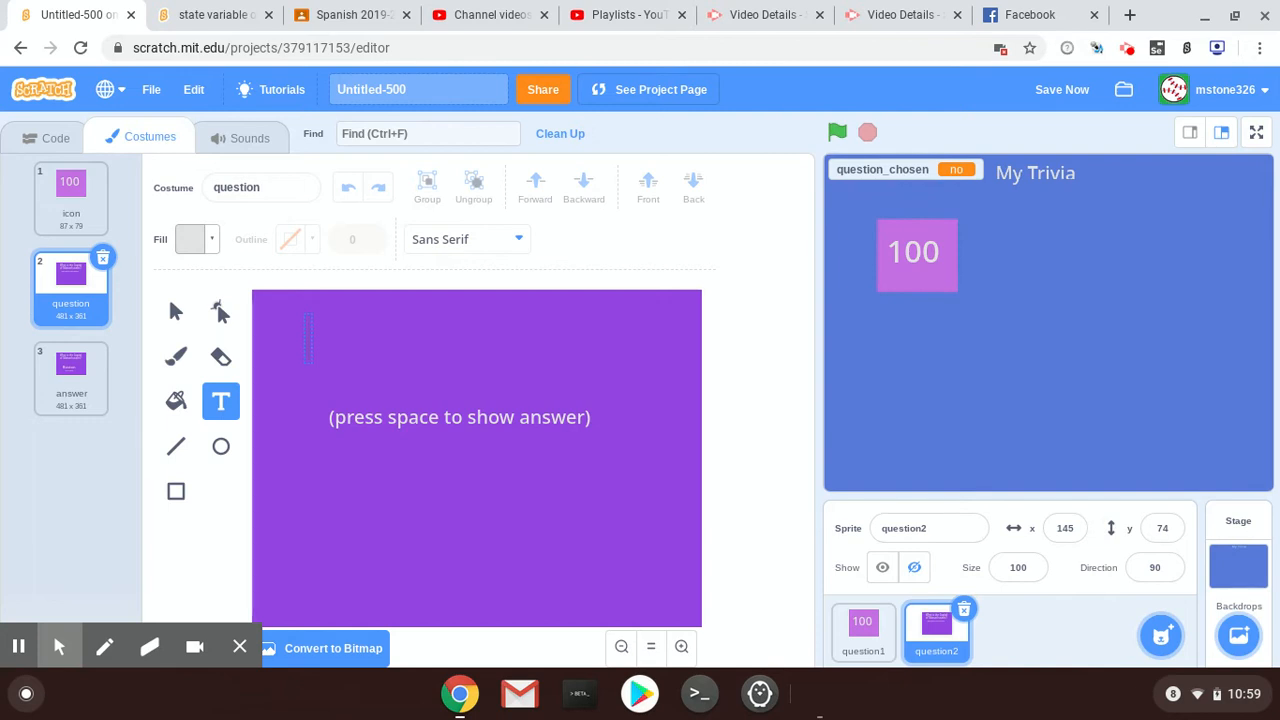
{"action": "type", "text": "What t"}
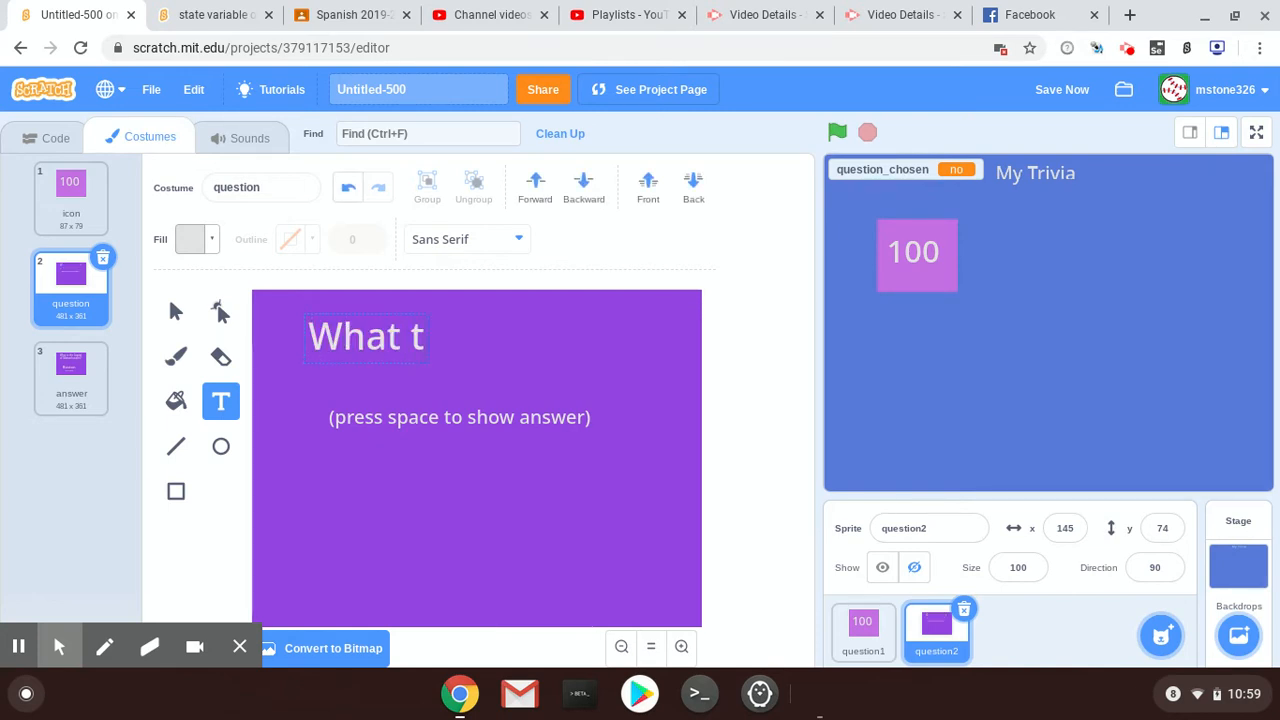
{"action": "type", "text": "eam t"}
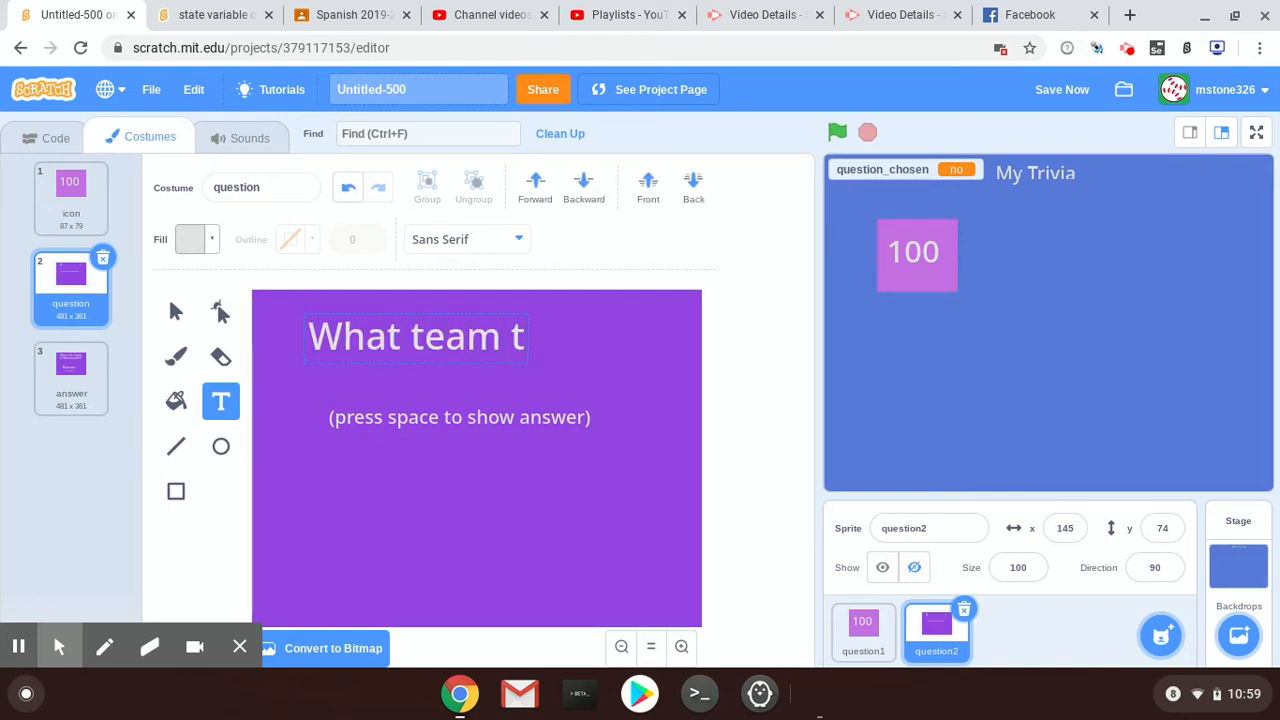
{"action": "type", "text": "did T"}
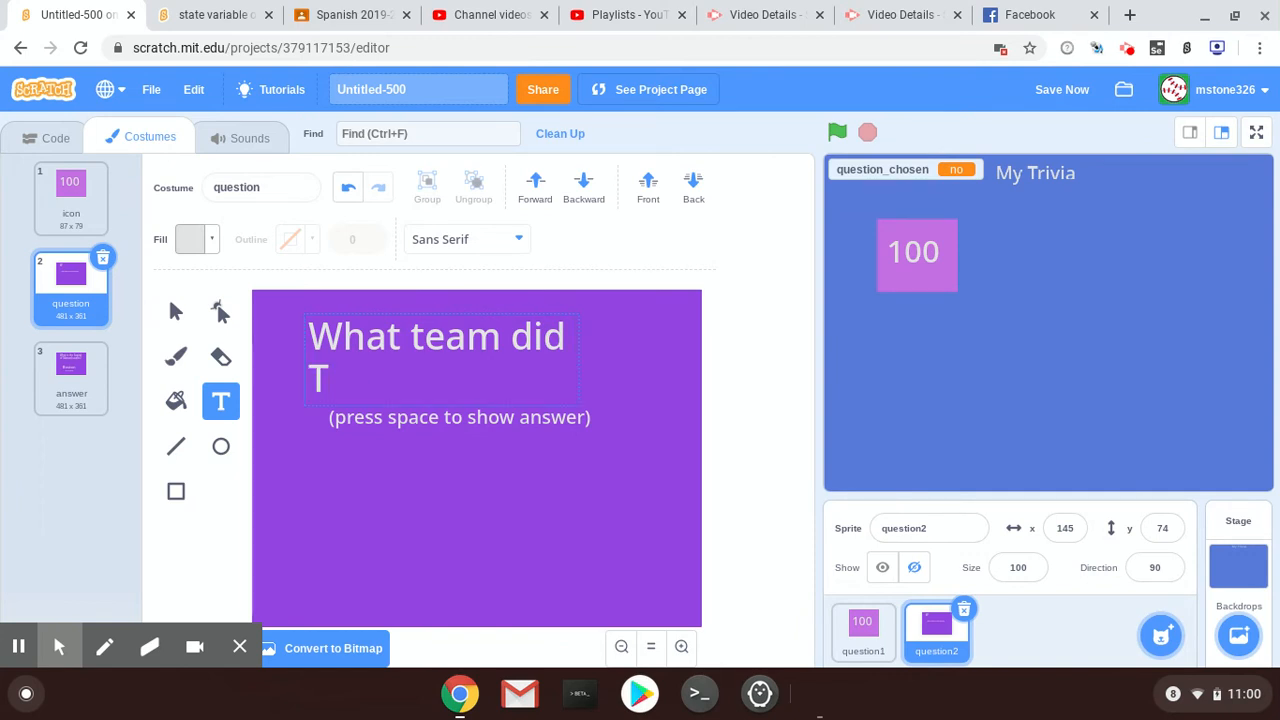
{"action": "type", "text": "om Brady Sing"}
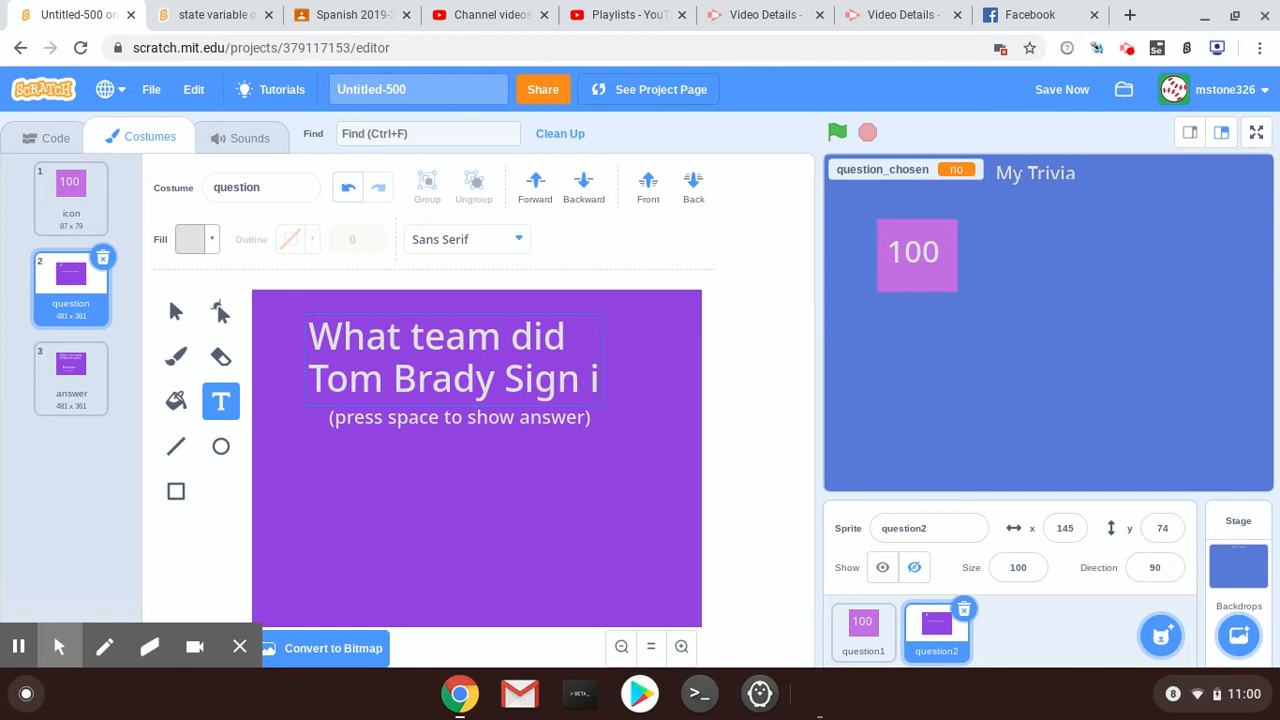
{"action": "type", "text": "with?"}
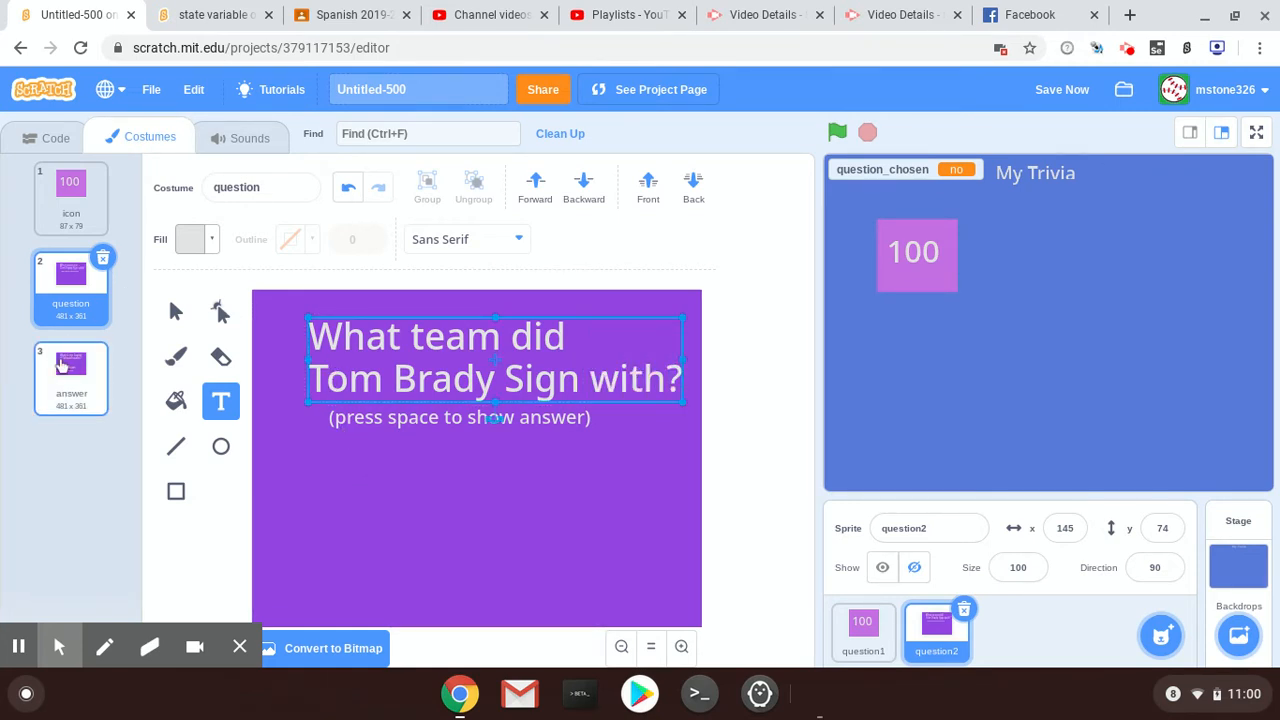
Step: Replace 'Boston' with 'Tampa Bay' on question2's answer costume
{"action": "left_click", "coordinate": [71, 377]}
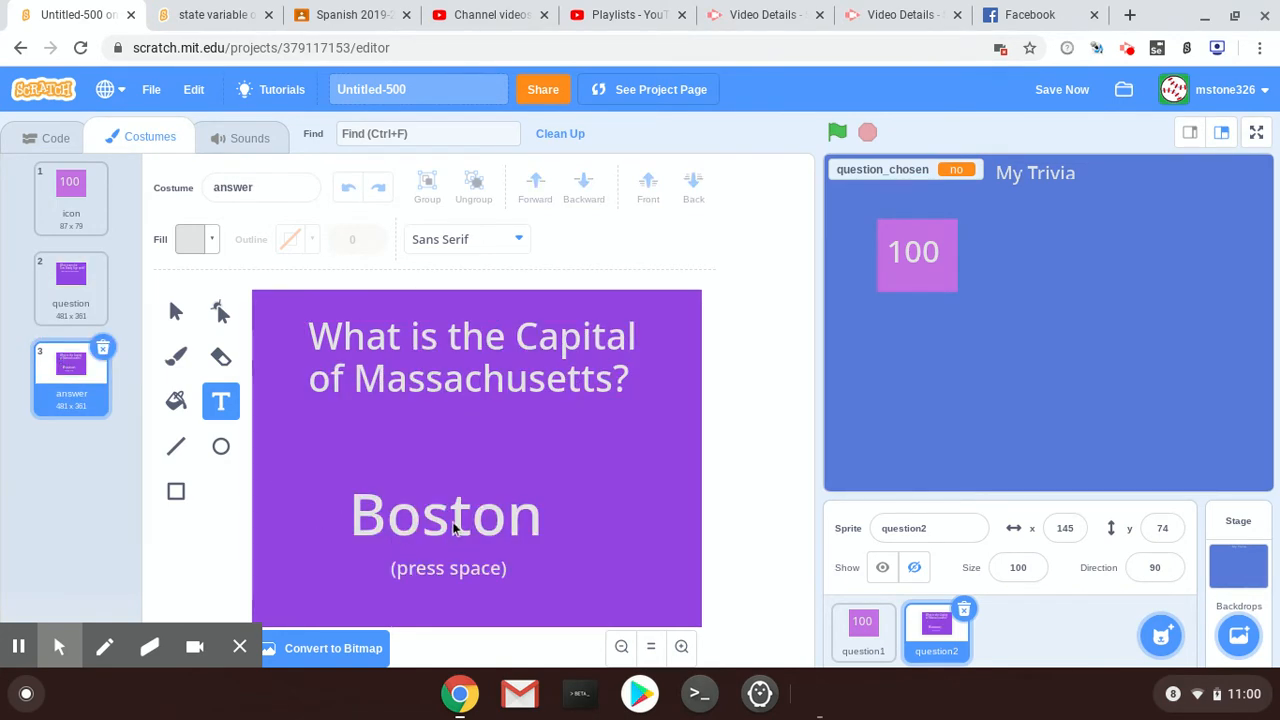
{"action": "left_click", "coordinate": [446, 513]}
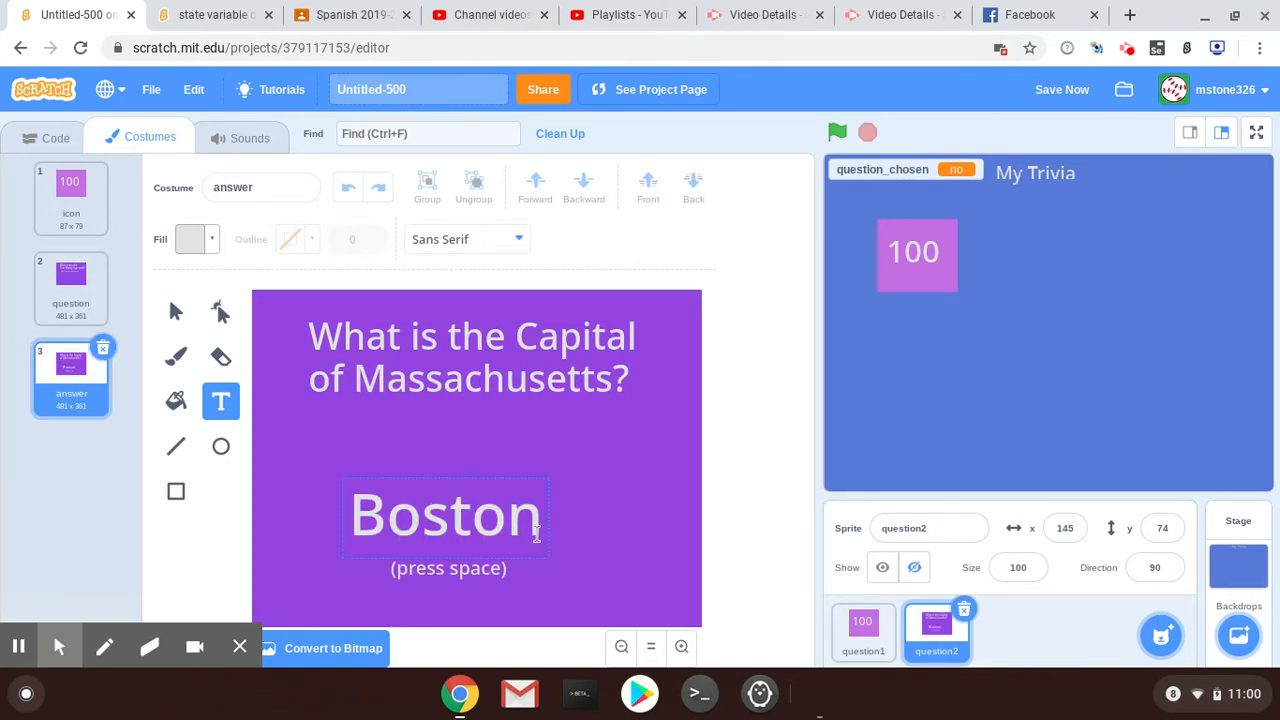
{"action": "double_click", "coordinate": [446, 513]}
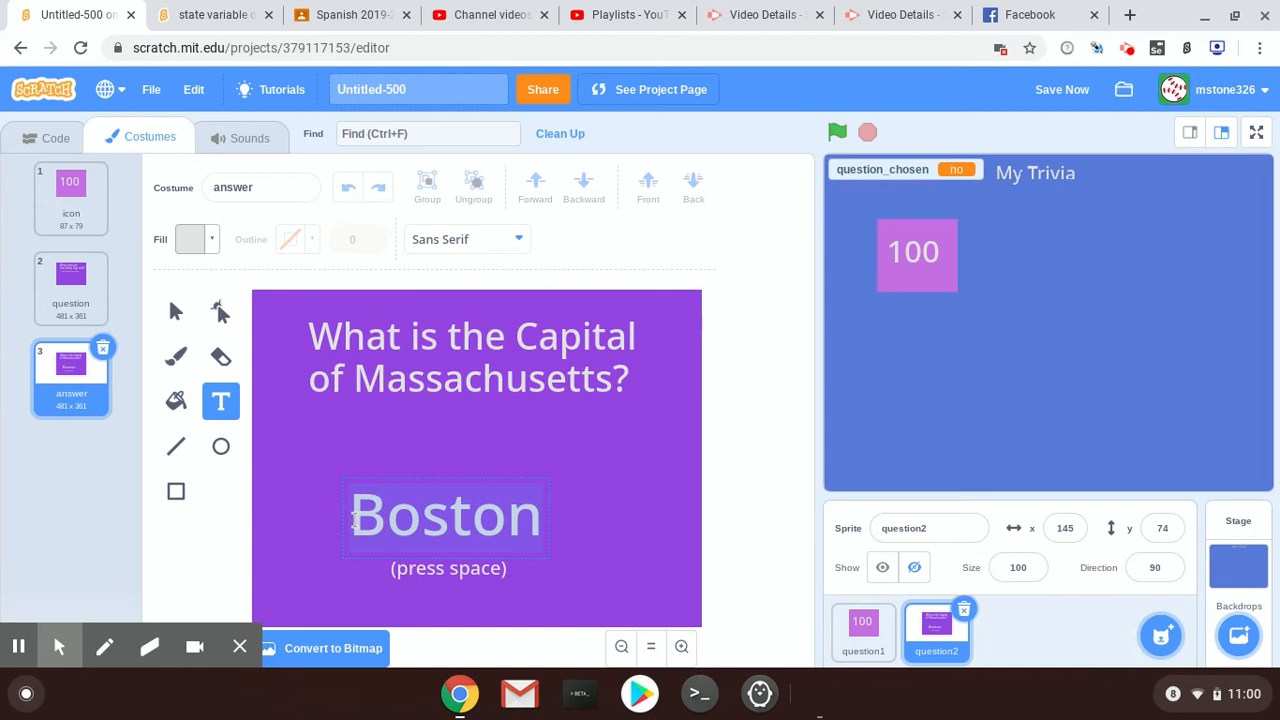
{"action": "type", "text": "Tampa Bay"}
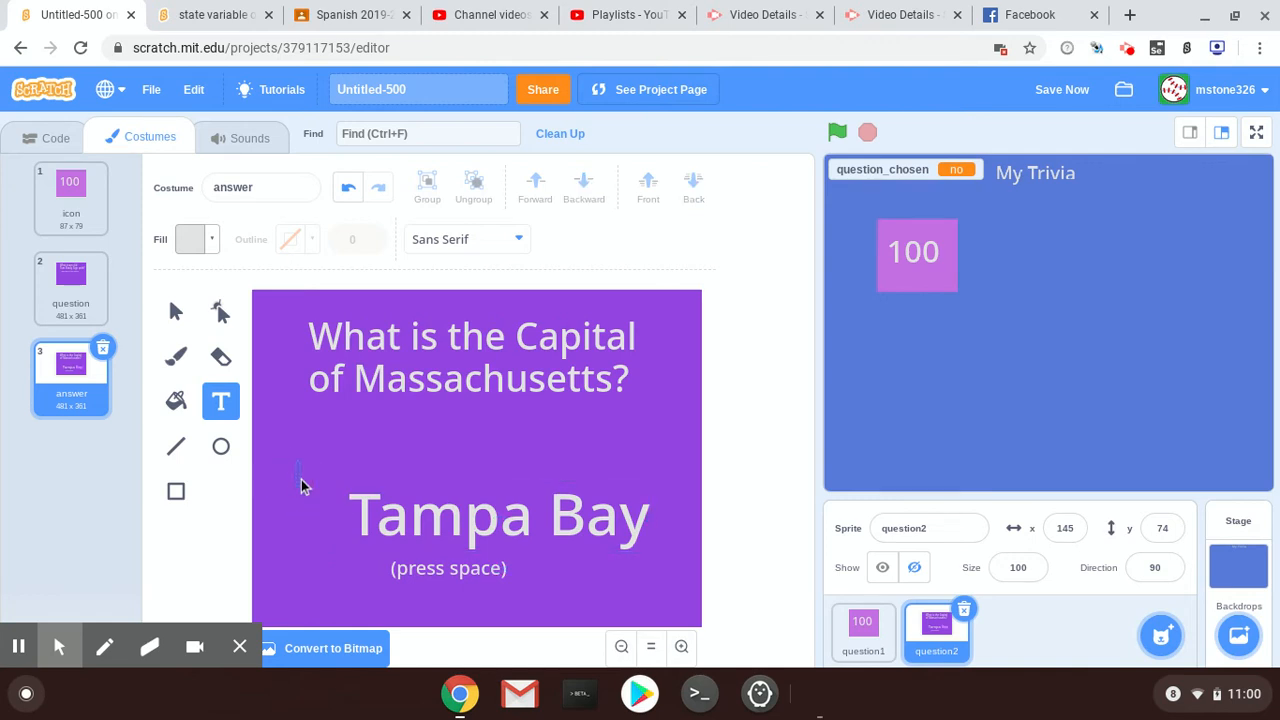
Step: Run the game, pick the tile and press space to reveal the answer
{"action": "left_click", "coordinate": [837, 132]}
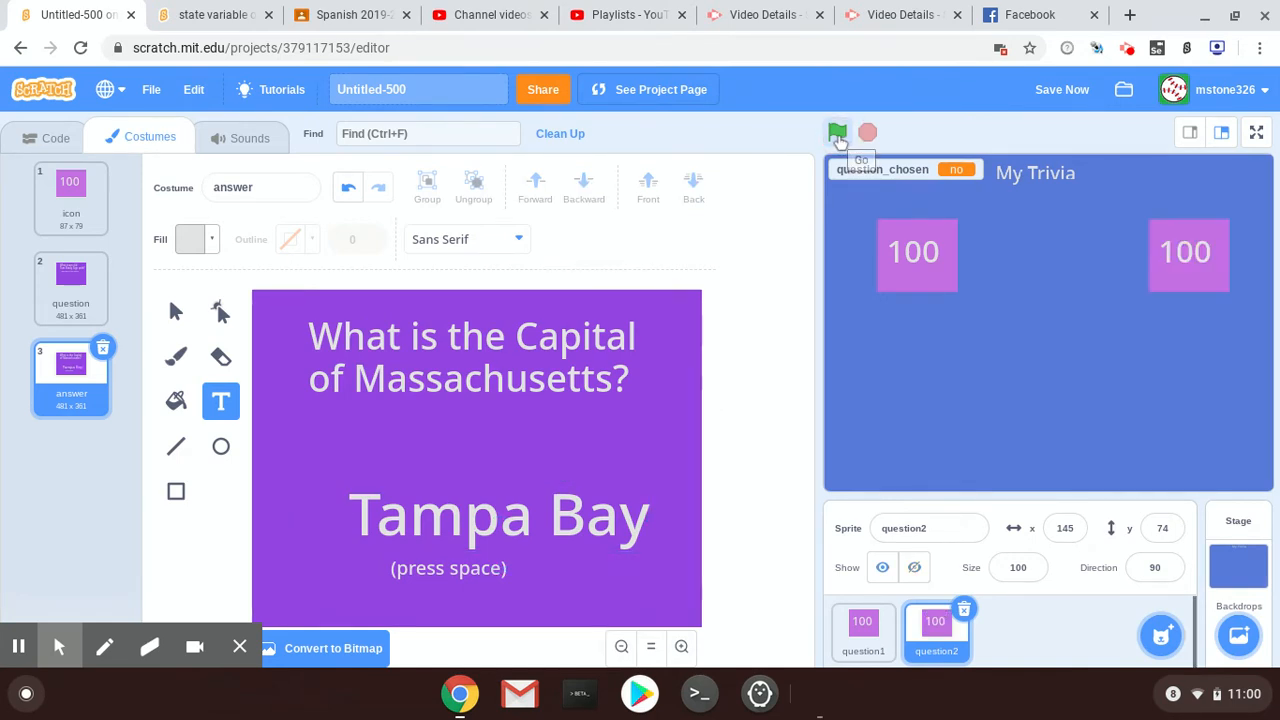
{"action": "left_click", "coordinate": [836, 131]}
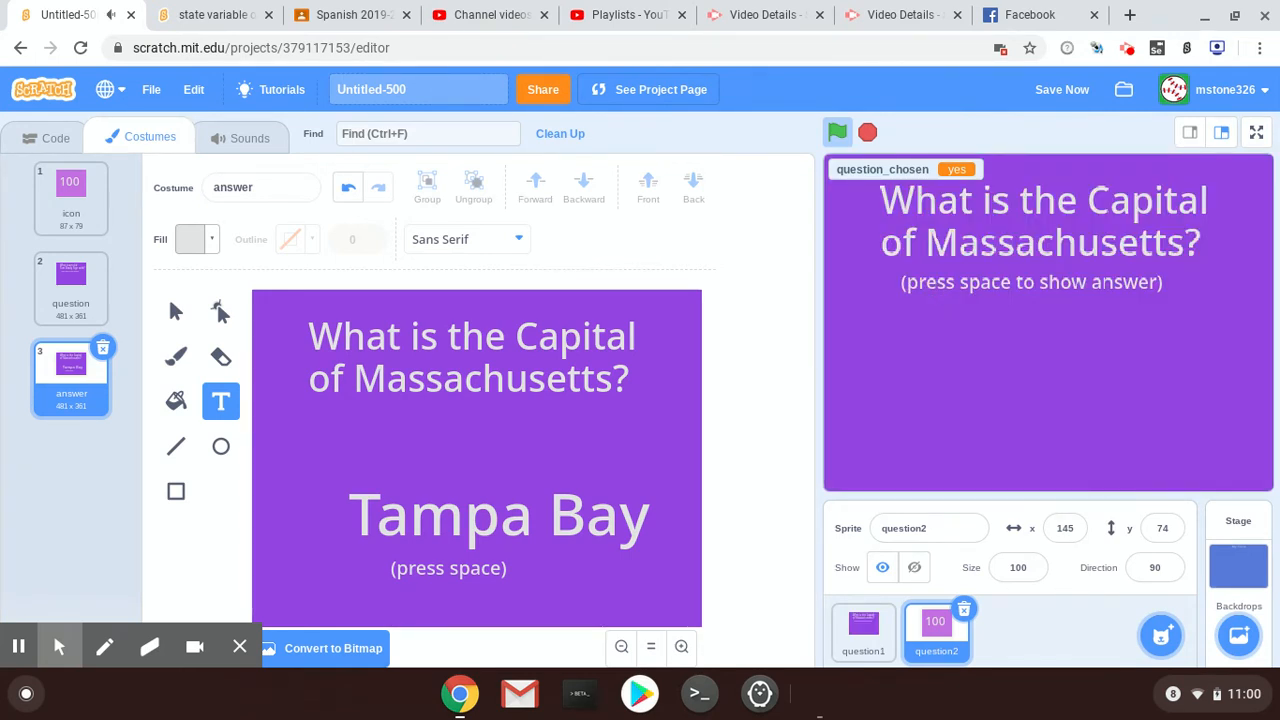
{"action": "key", "text": "space"}
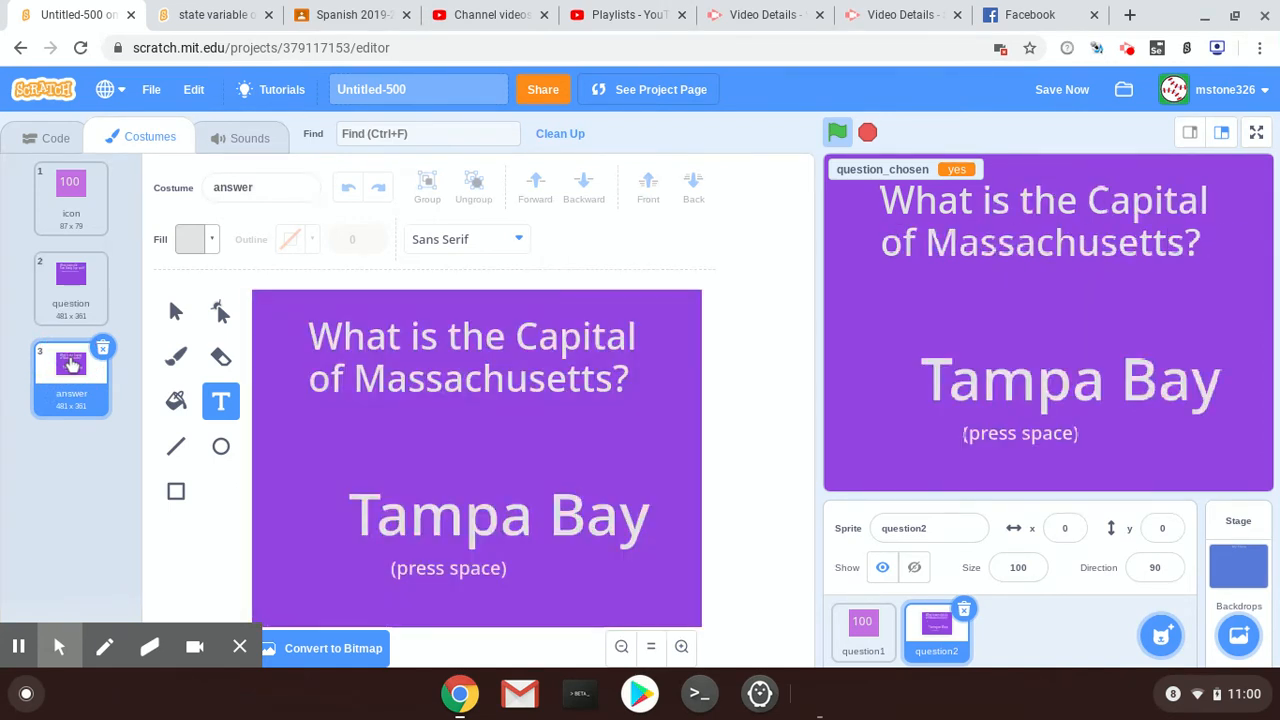
Step: Copy the Tom Brady question onto the answer costume, replacing the old question
{"action": "left_click", "coordinate": [71, 288]}
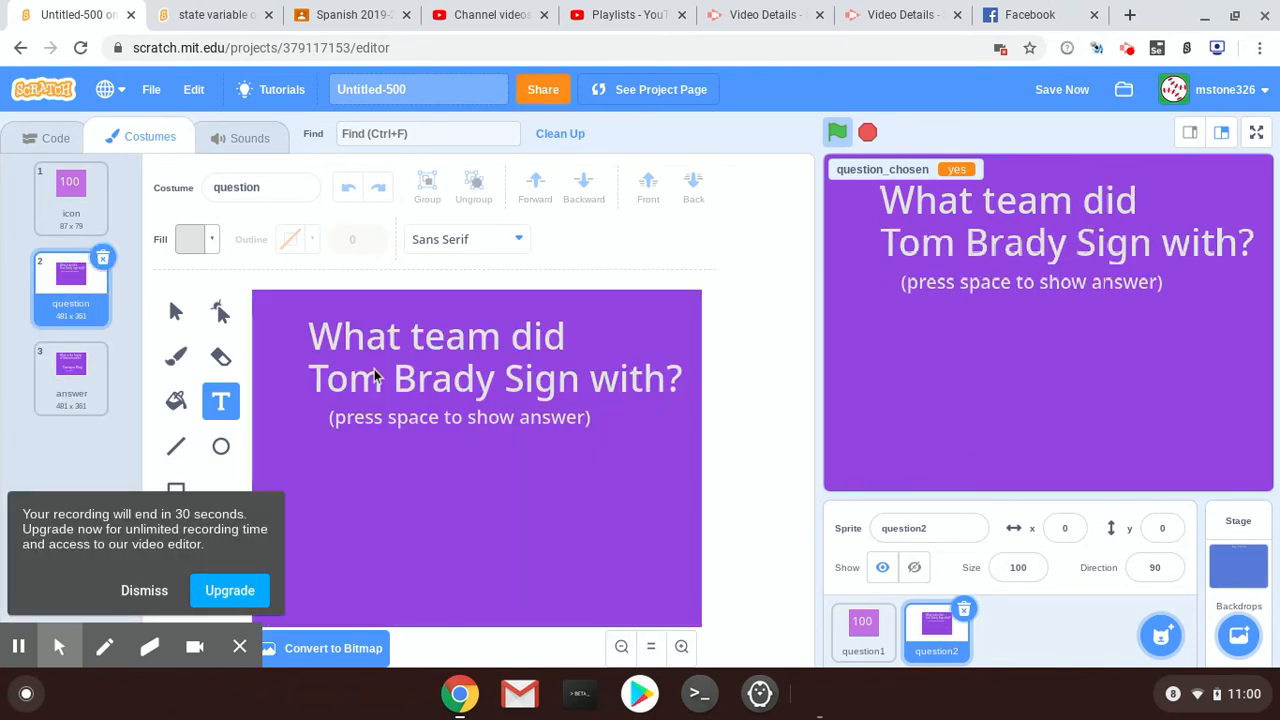
{"action": "left_click", "coordinate": [425, 335]}
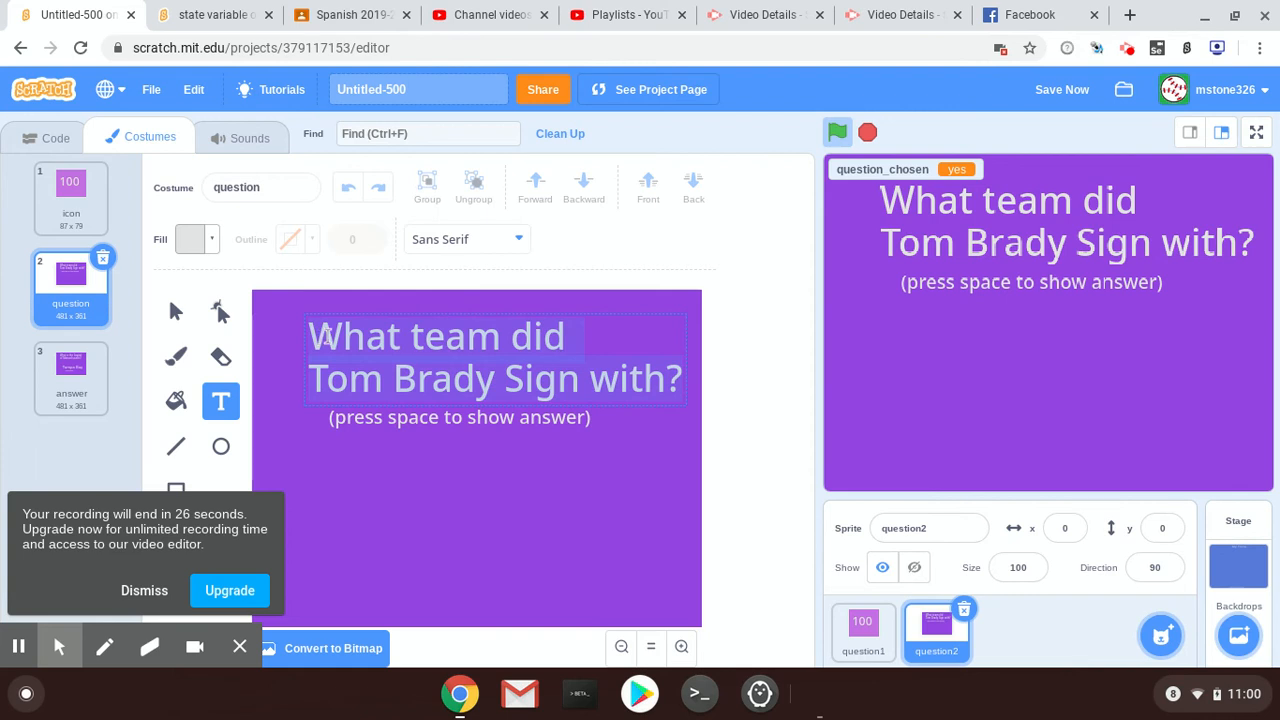
{"action": "mouse_move", "coordinate": [410, 243]}
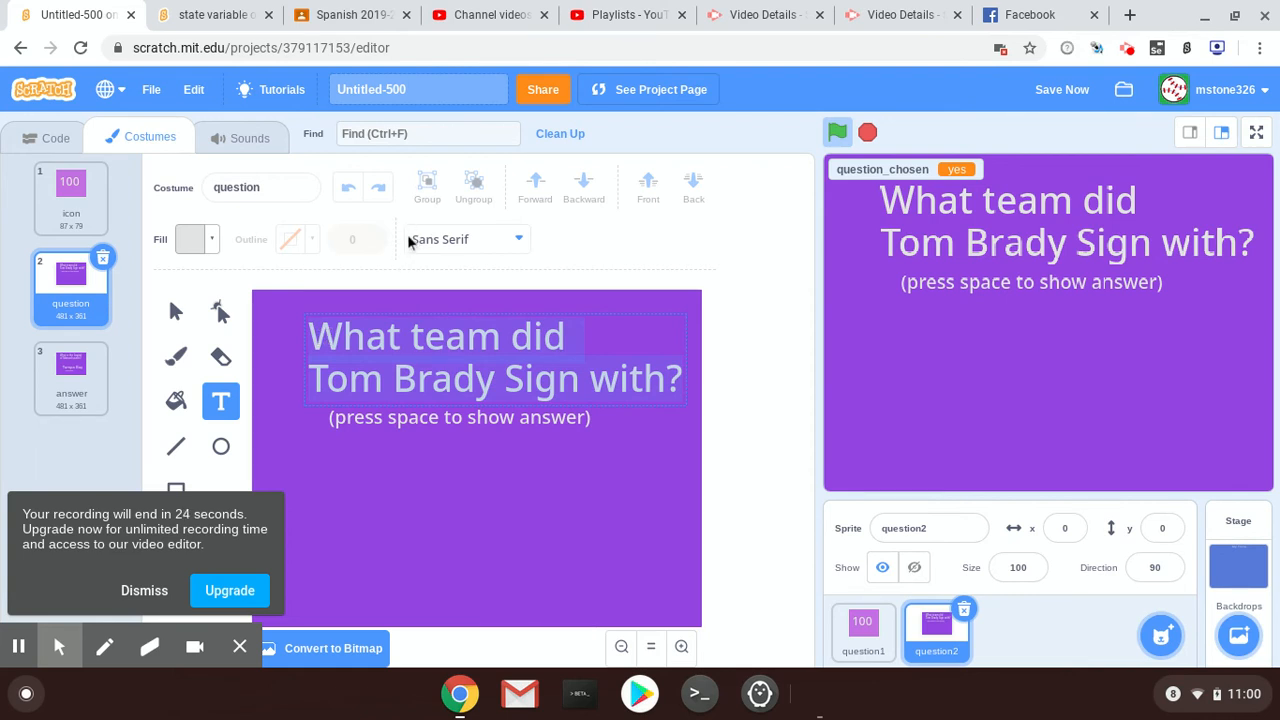
{"action": "mouse_move", "coordinate": [405, 316]}
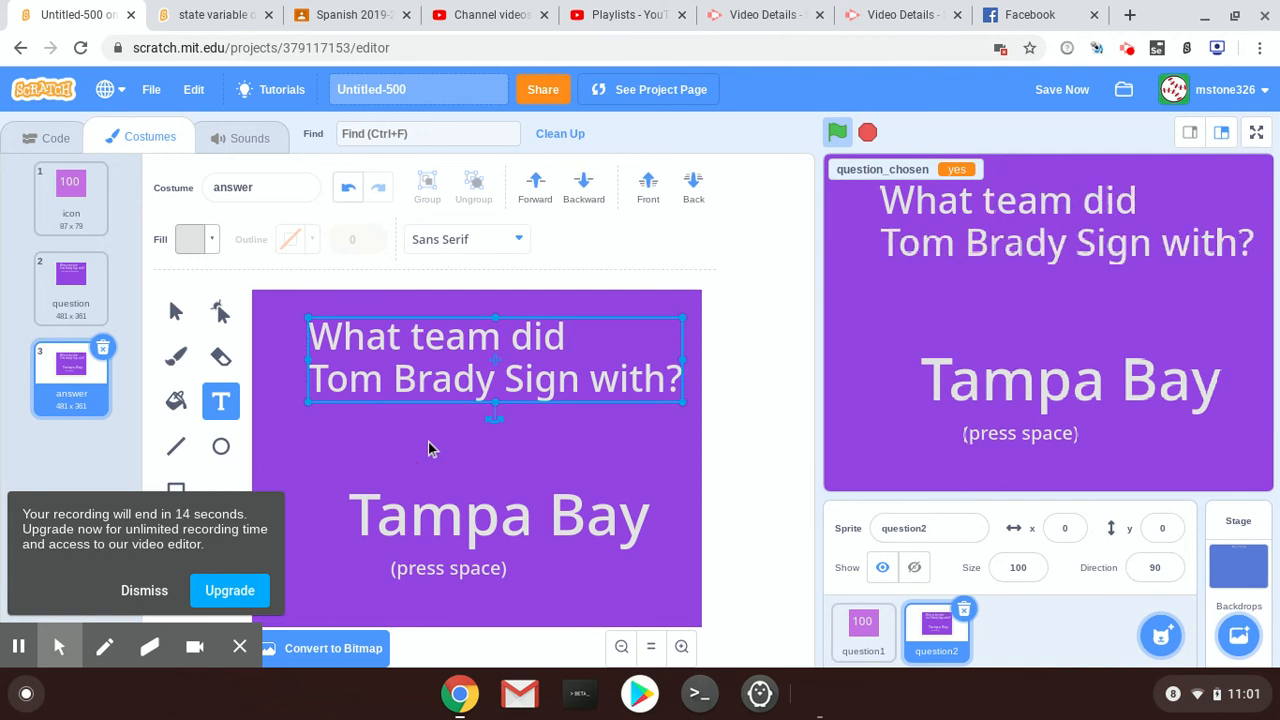
{"action": "left_click", "coordinate": [295, 448]}
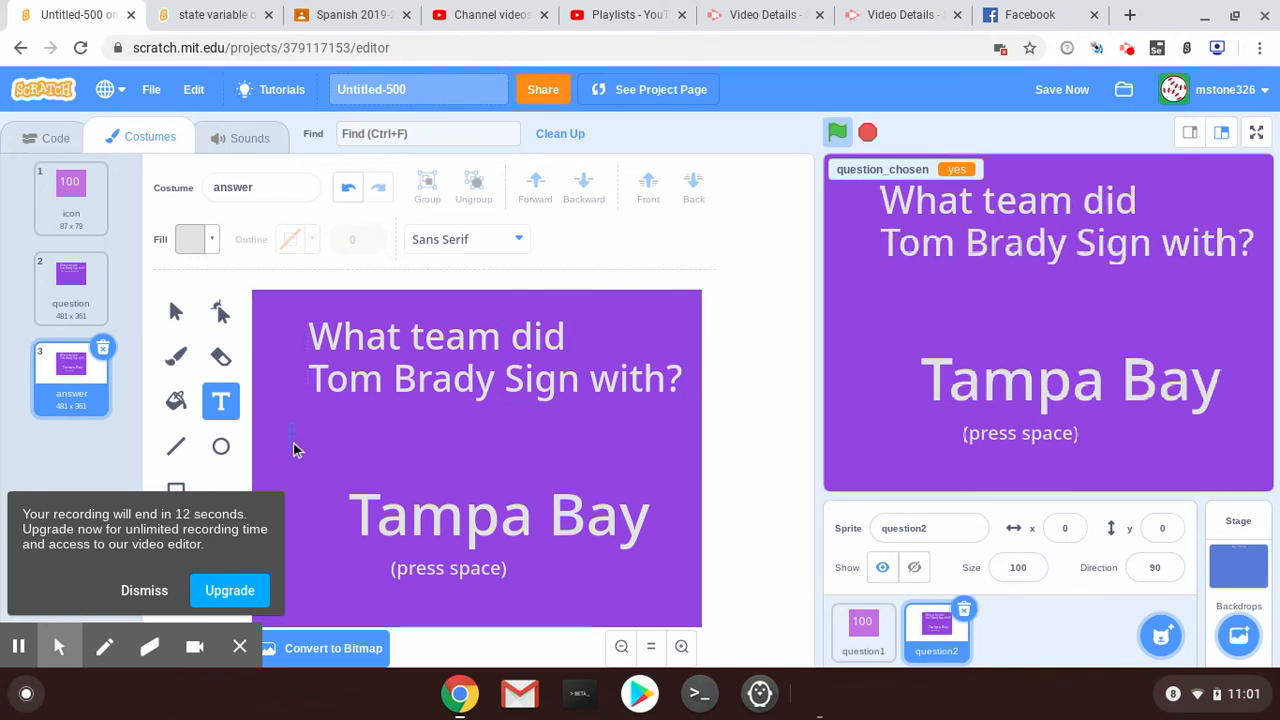
Step: Select question1 and restart the game to show both 100 tiles
{"action": "left_click", "coordinate": [863, 630]}
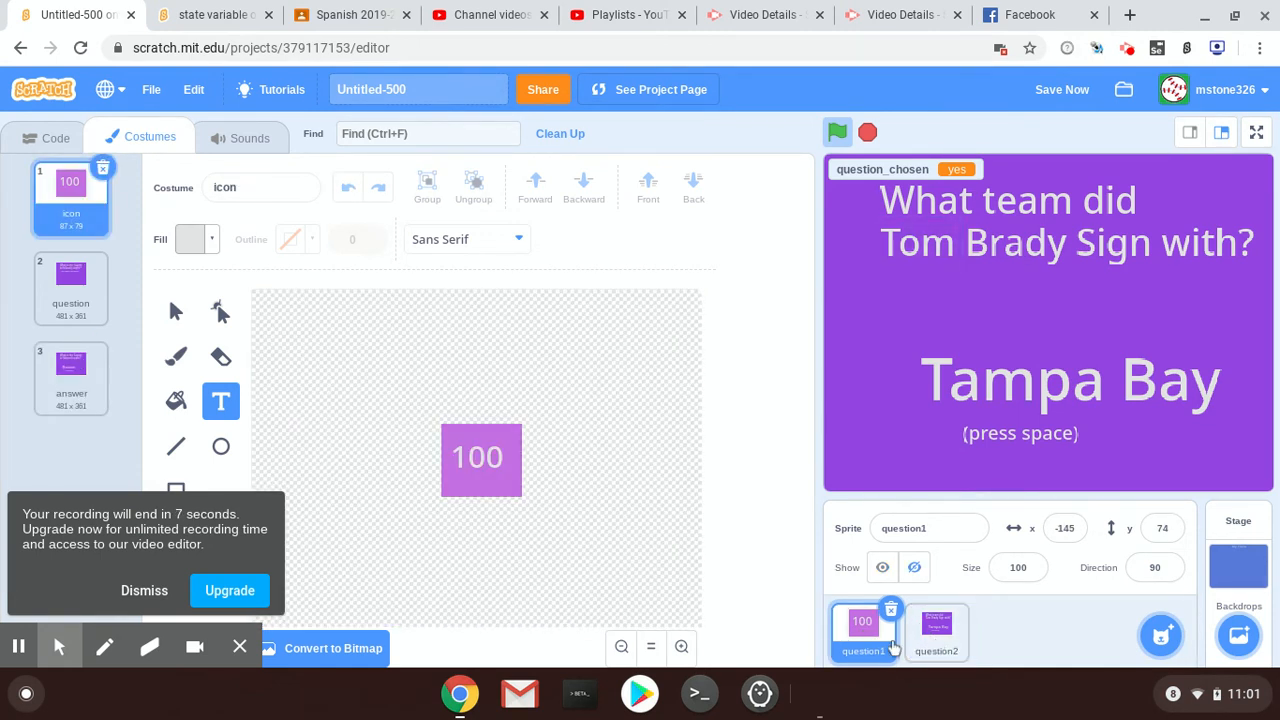
{"action": "left_click", "coordinate": [837, 132]}
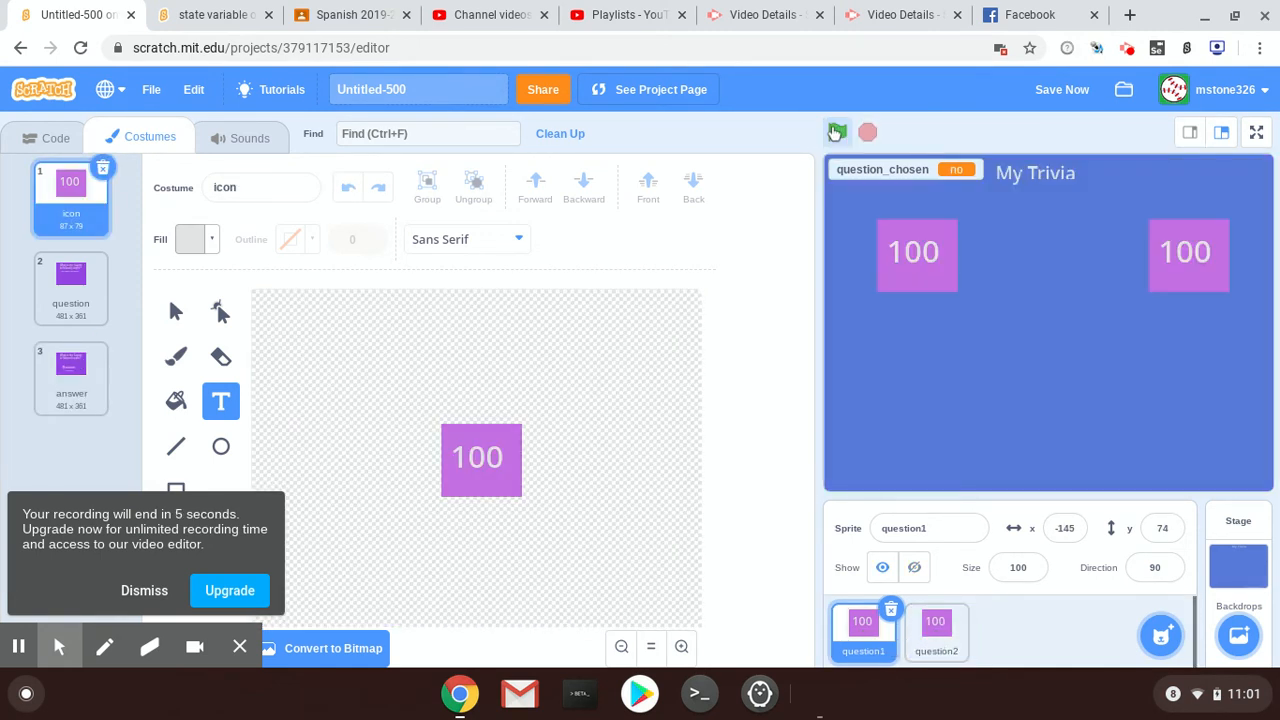
{"action": "left_click", "coordinate": [836, 132]}
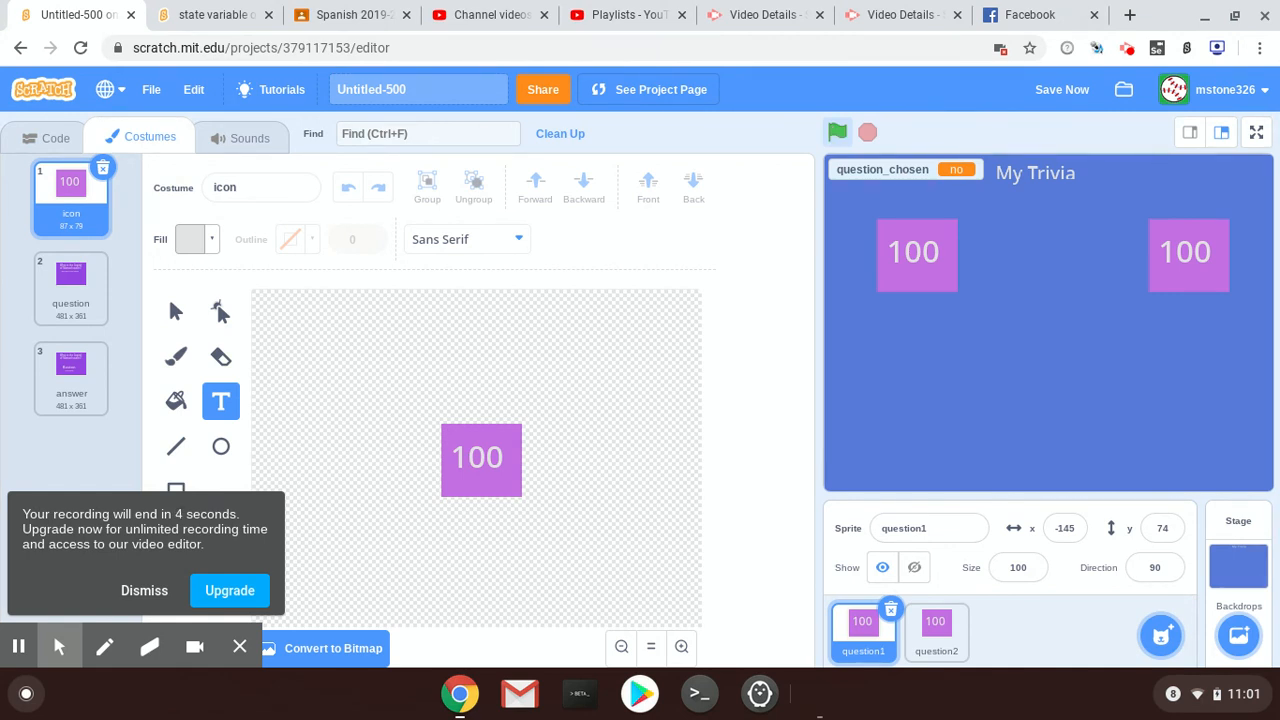